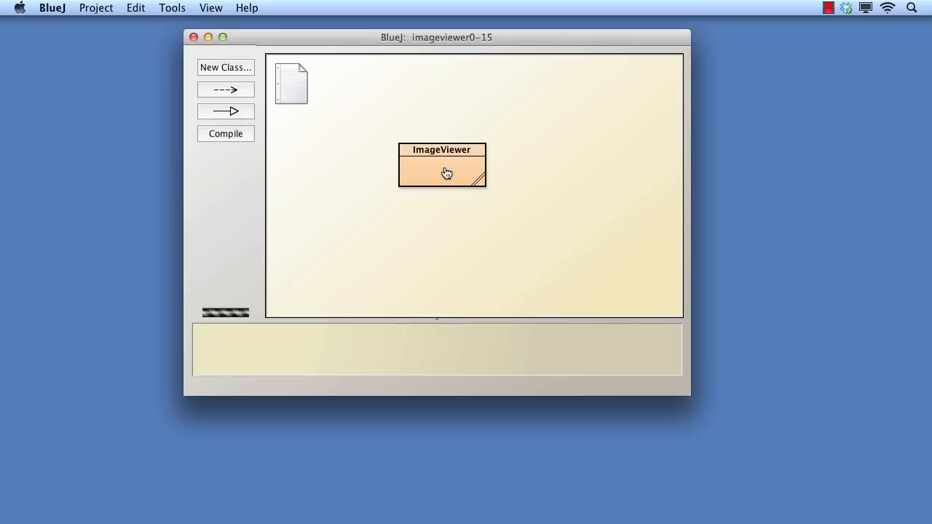
- Create an ImageViewer instance named imageVie1 and try its File > Quit command
{"action": "left_click", "coordinate": [441, 174]}
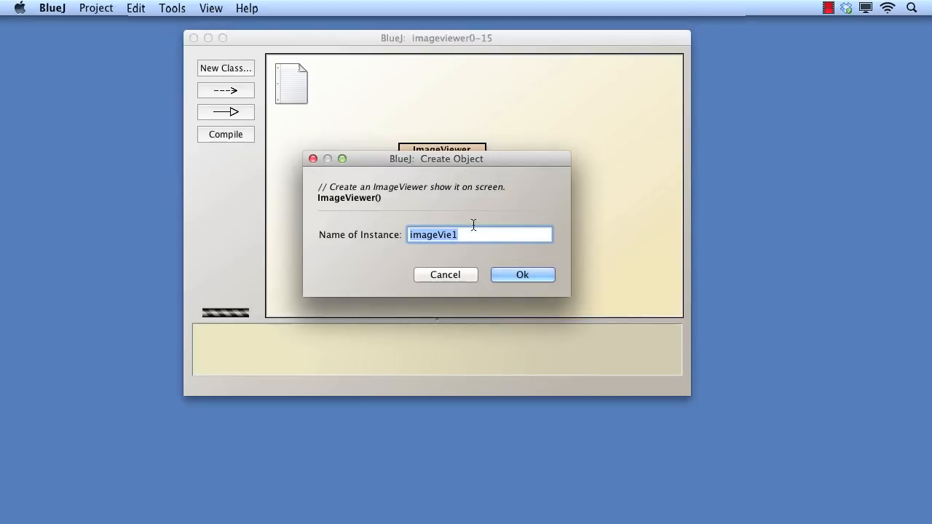
{"action": "left_click", "coordinate": [523, 274]}
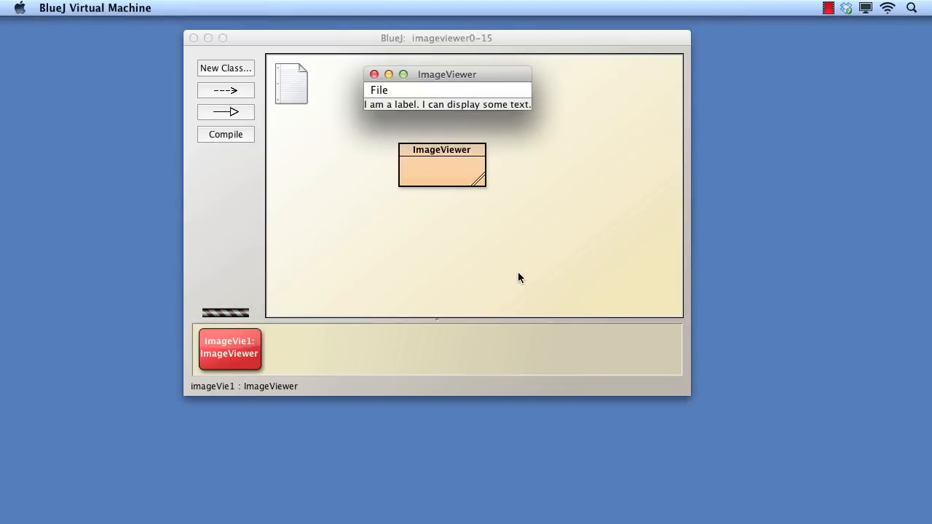
{"action": "mouse_move", "coordinate": [449, 182]}
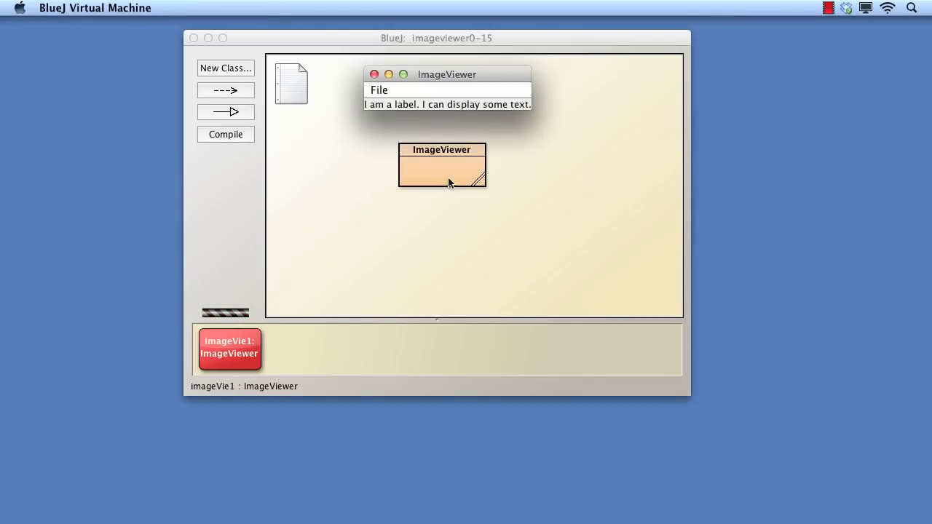
{"action": "left_click", "coordinate": [379, 89]}
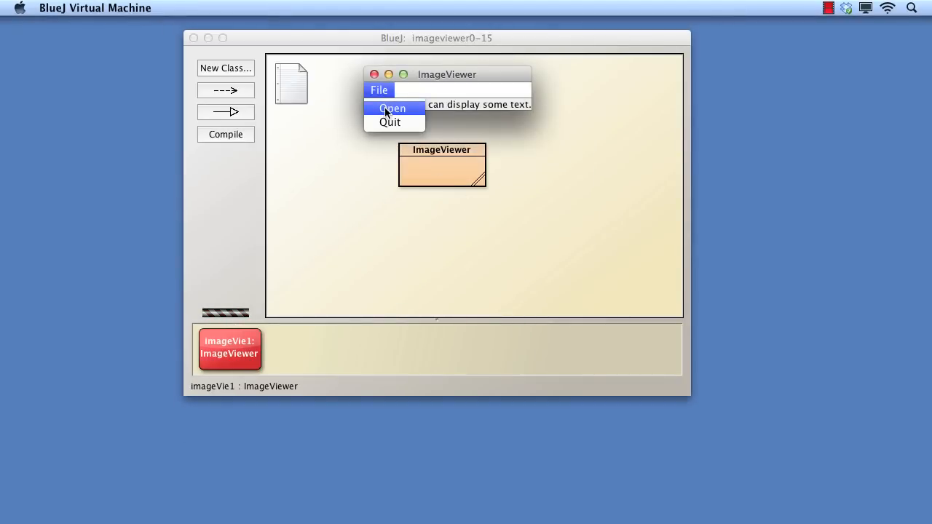
{"action": "mouse_move", "coordinate": [387, 122]}
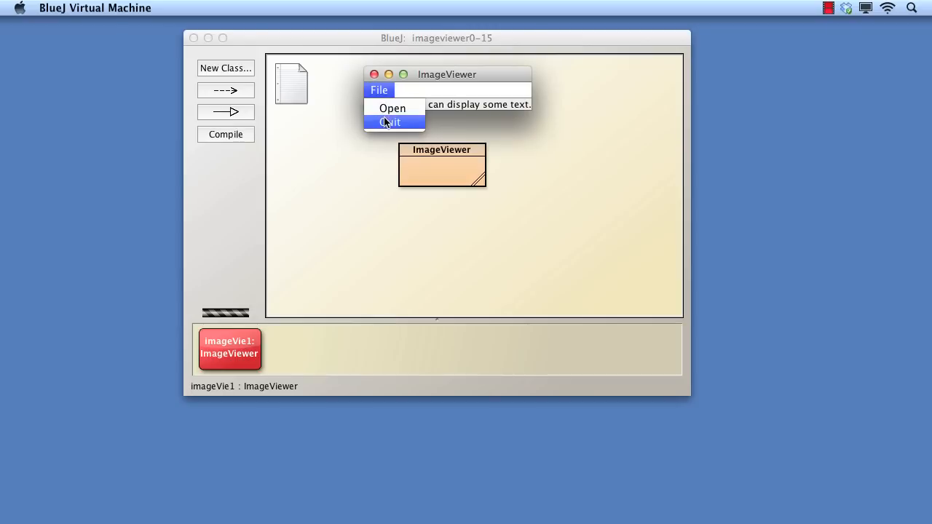
{"action": "left_click", "coordinate": [385, 124]}
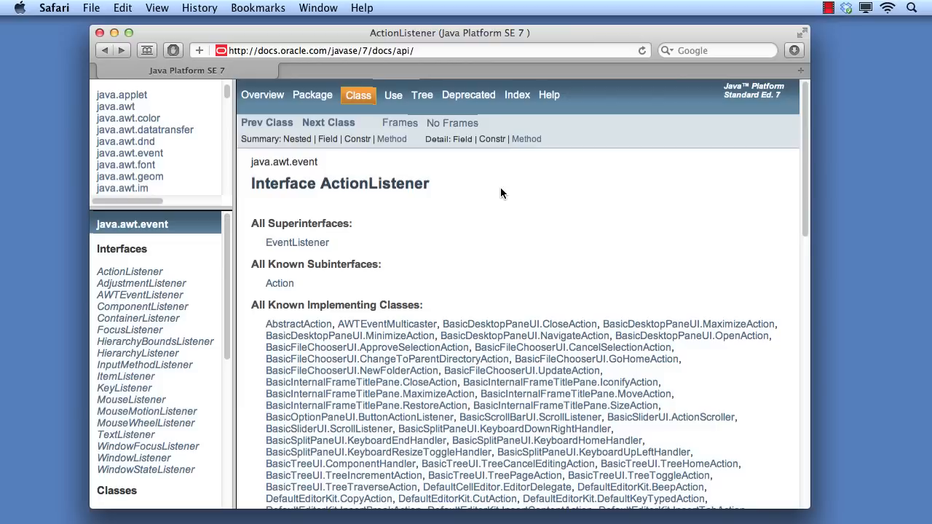
{"action": "mouse_move", "coordinate": [504, 211]}
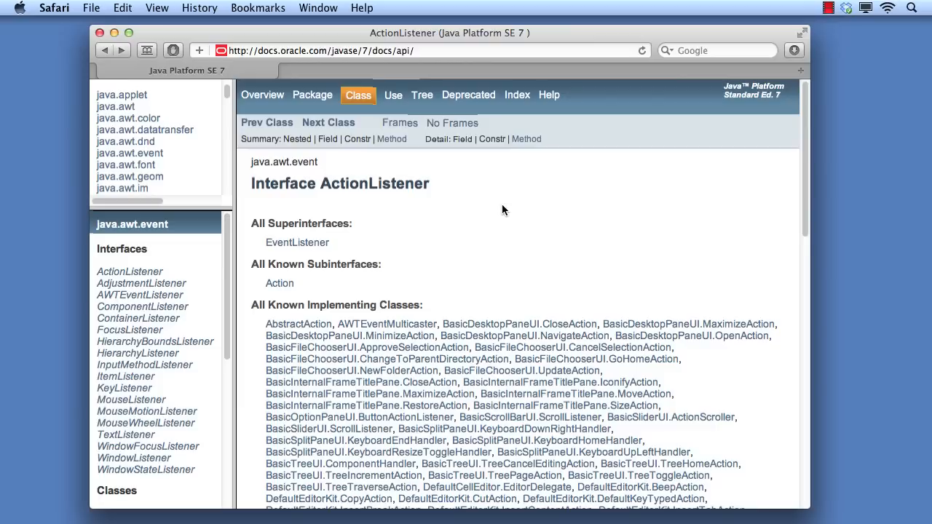
- Scroll the ActionListener Javadoc down to its single actionPerformed method
{"action": "scroll", "scroll_direction": "down", "scroll_amount": 3}
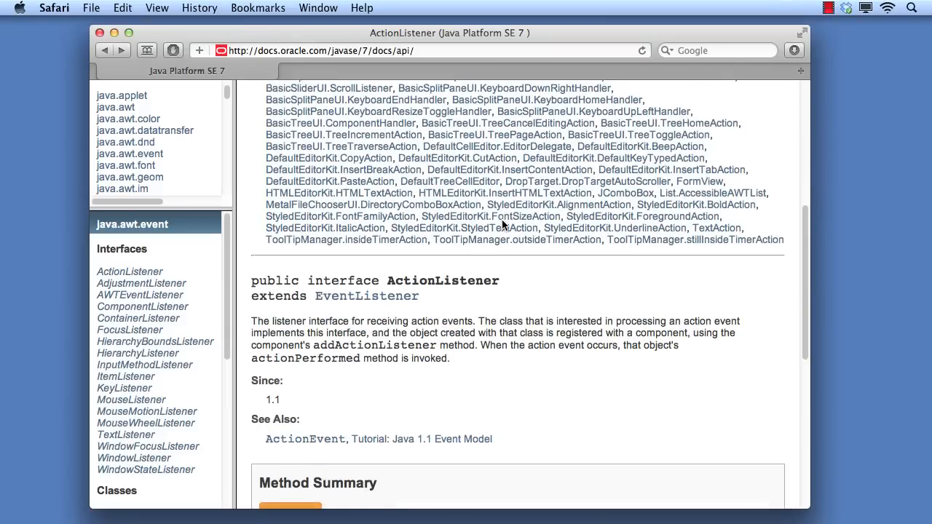
{"action": "scroll", "scroll_direction": "down", "scroll_amount": 3}
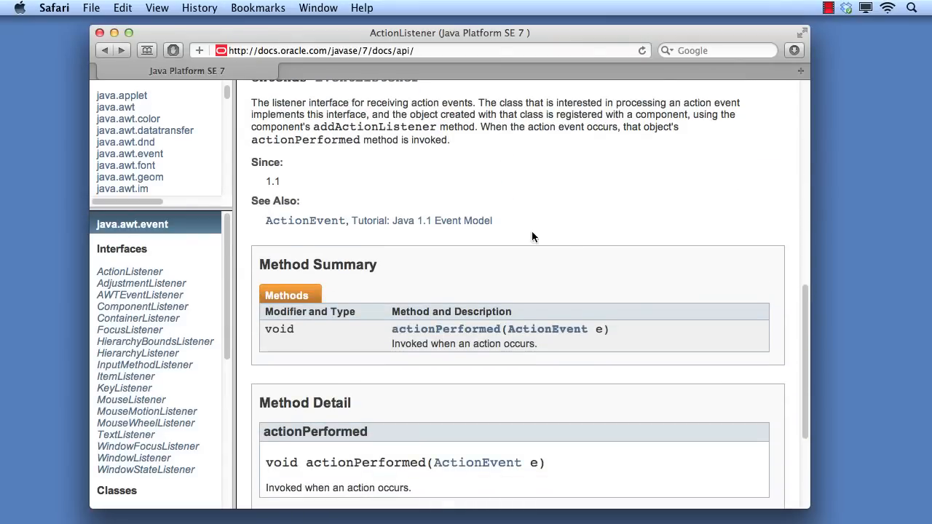
{"action": "mouse_move", "coordinate": [642, 339]}
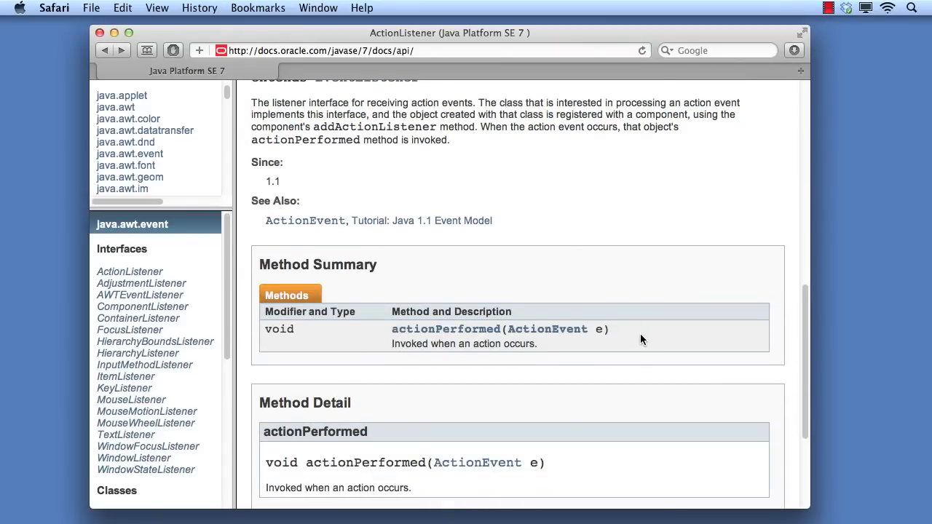
{"action": "scroll", "scroll_direction": "down", "scroll_amount": 3}
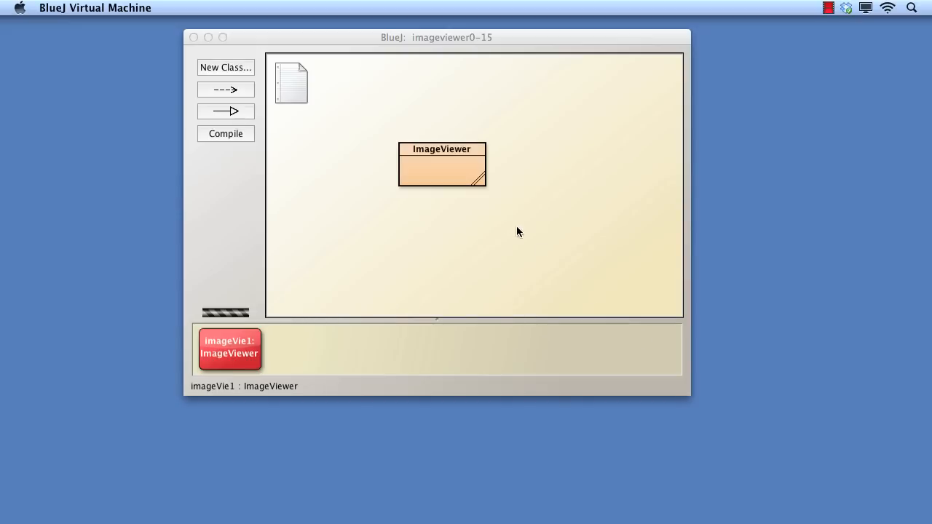
- Open the ImageViewer source and add import java.awt.event.*;
{"action": "double_click", "coordinate": [442, 165]}
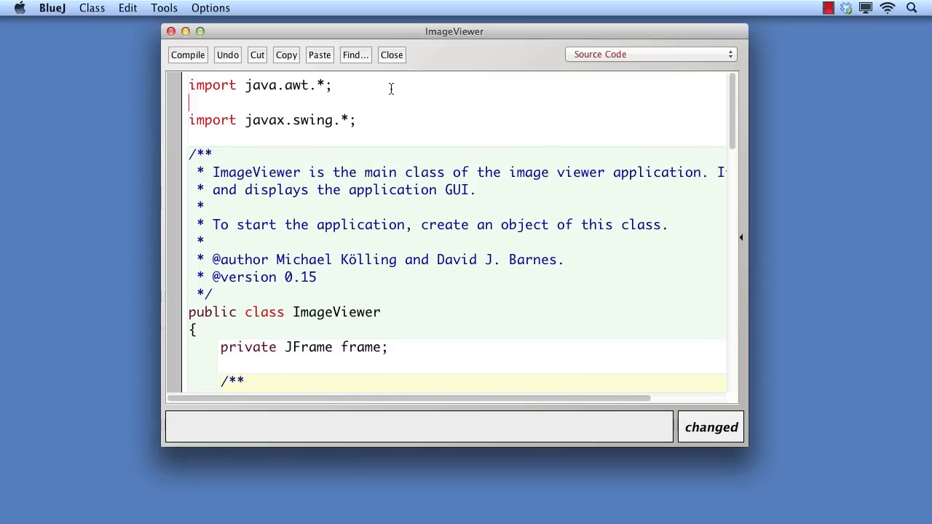
{"action": "type", "text": "import jav"}
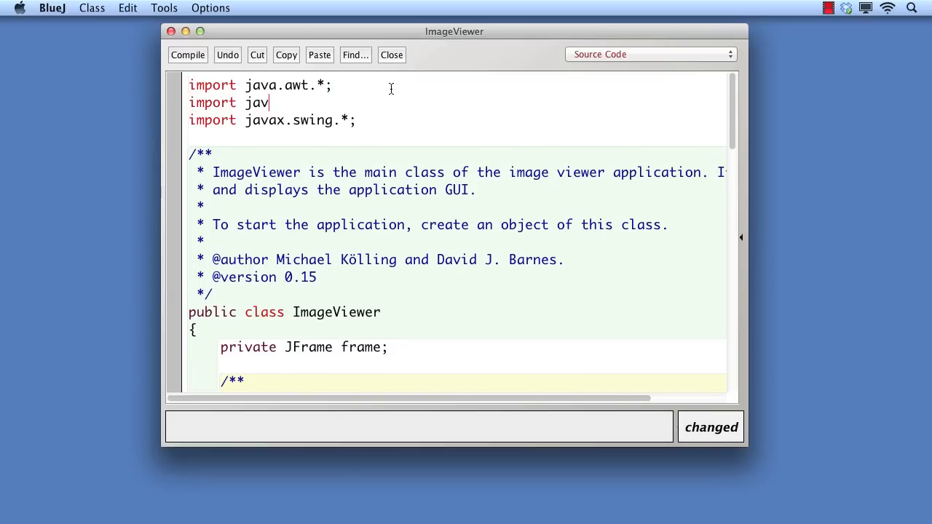
{"action": "type", "text": "a.awt.event"}
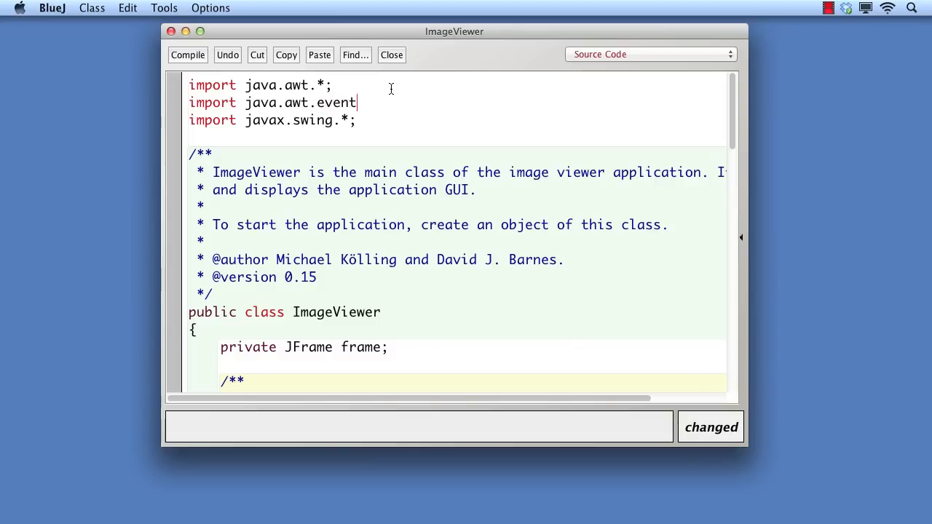
{"action": "type", "text": ".*;"}
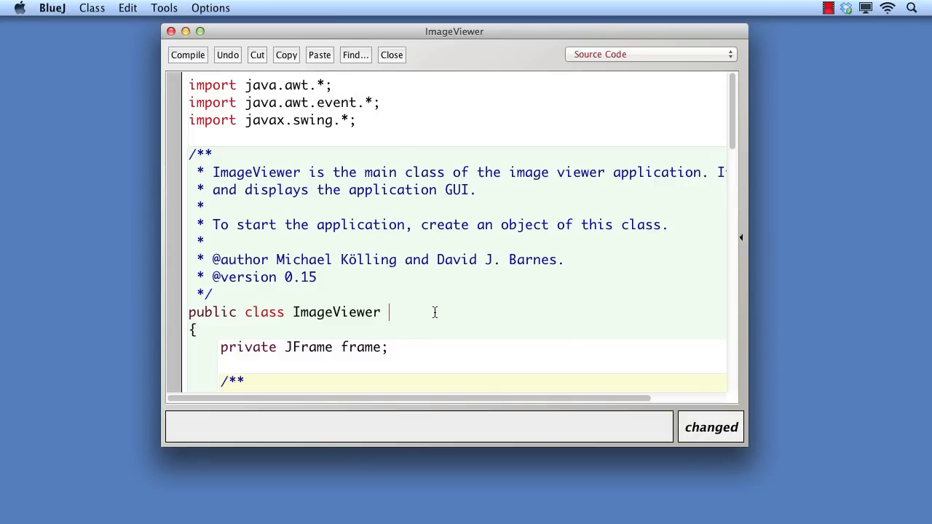
- Append implements ActionListener to the ImageViewer class header
{"action": "type", "text": "imple"}
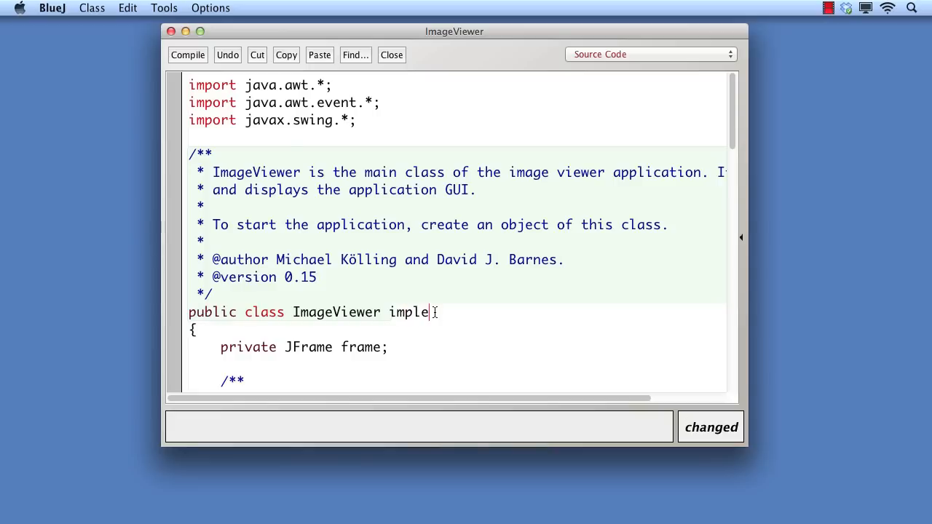
{"action": "type", "text": "ments Action"}
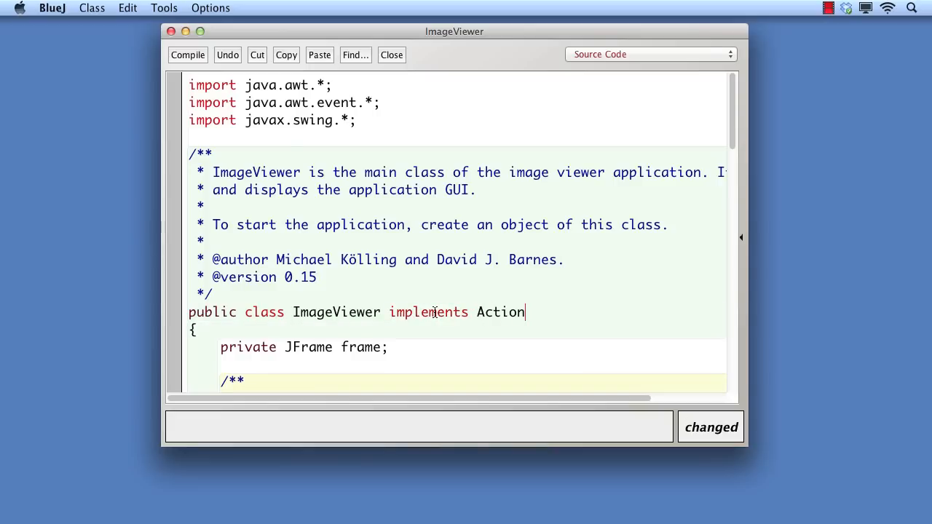
{"action": "type", "text": "Listener"}
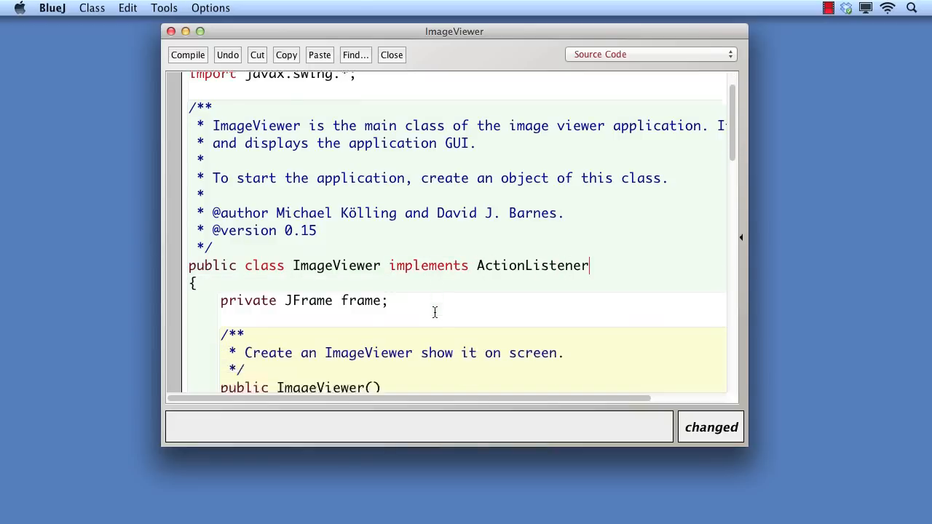
{"action": "scroll", "scroll_direction": "down", "scroll_amount": 3}
{"action": "type", "text": "/**"}
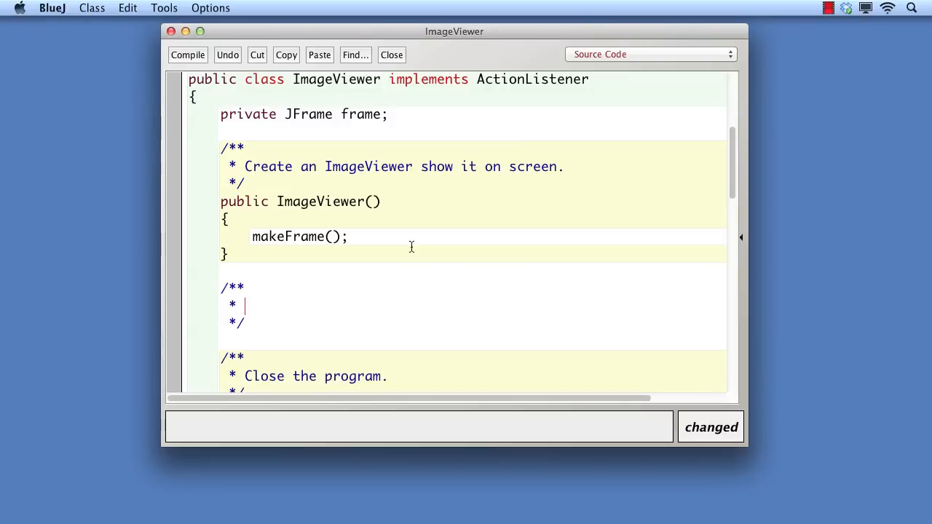
- Start a comment reading 'Receive not…' and scroll down to makeMenuBar
{"action": "type", "text": "Receive notification of menu events."}
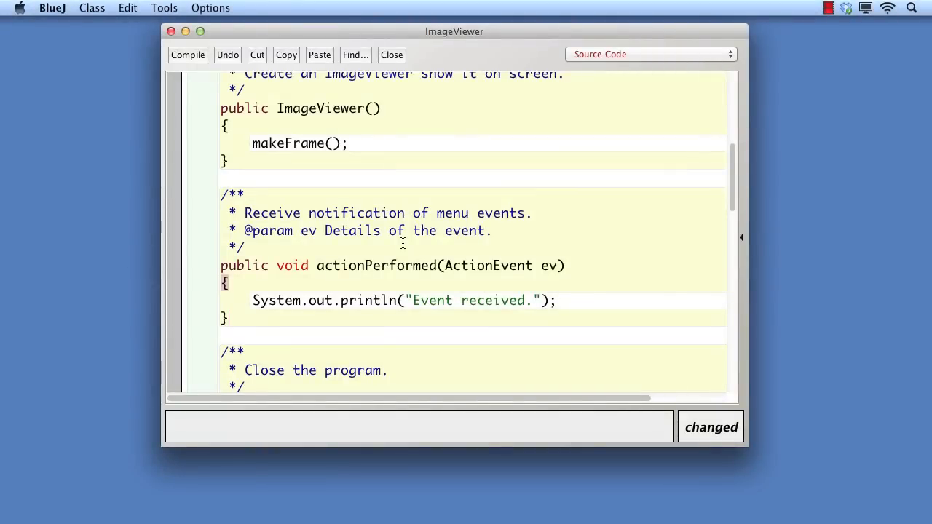
{"action": "scroll", "scroll_direction": "down", "scroll_amount": 3}
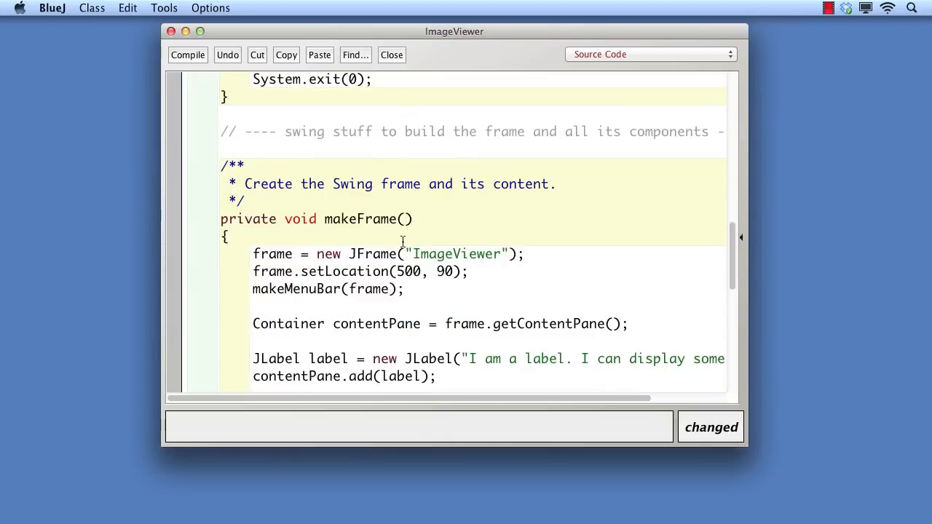
{"action": "scroll", "scroll_direction": "down", "scroll_amount": 3}
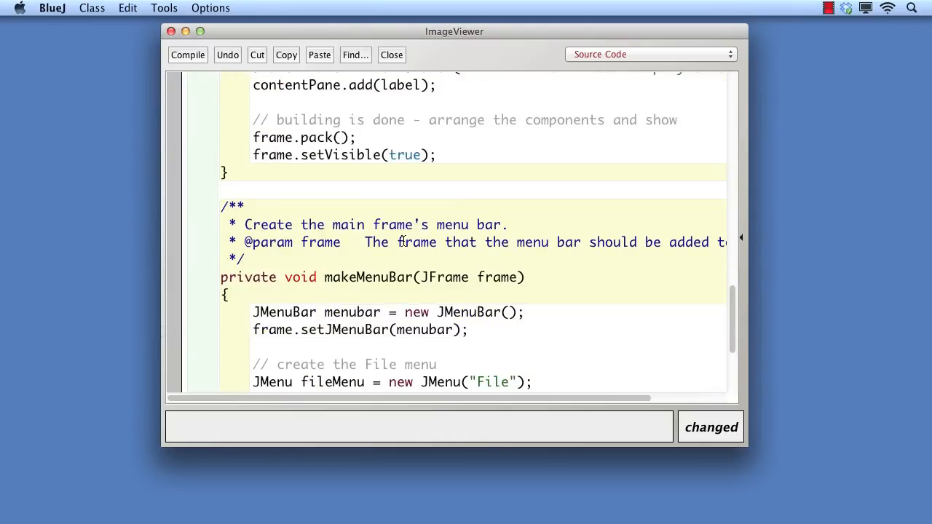
{"action": "scroll", "scroll_direction": "down", "scroll_amount": 3}
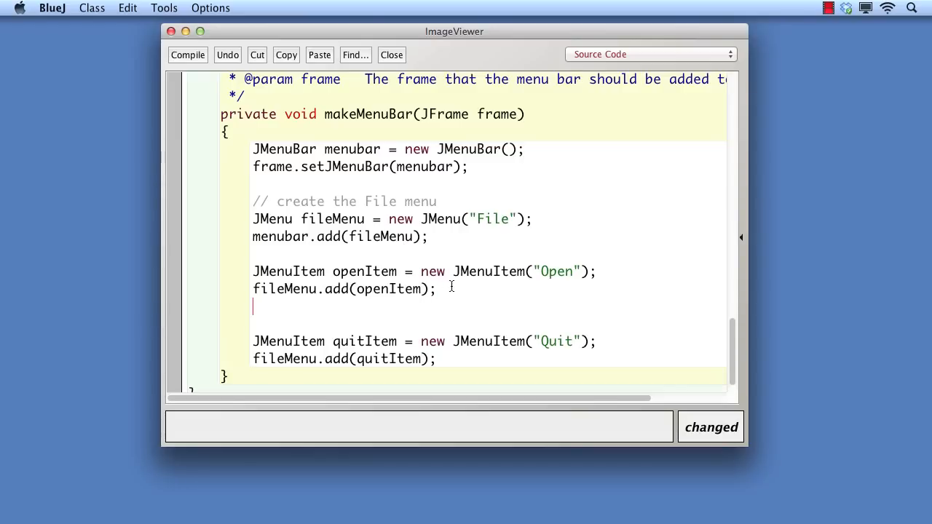
- Add openItem.addActionListener(this) and a copied quitItem.addActionListener line after fileMenu.add(quitItem)
{"action": "type", "text": "openItem.ad"}
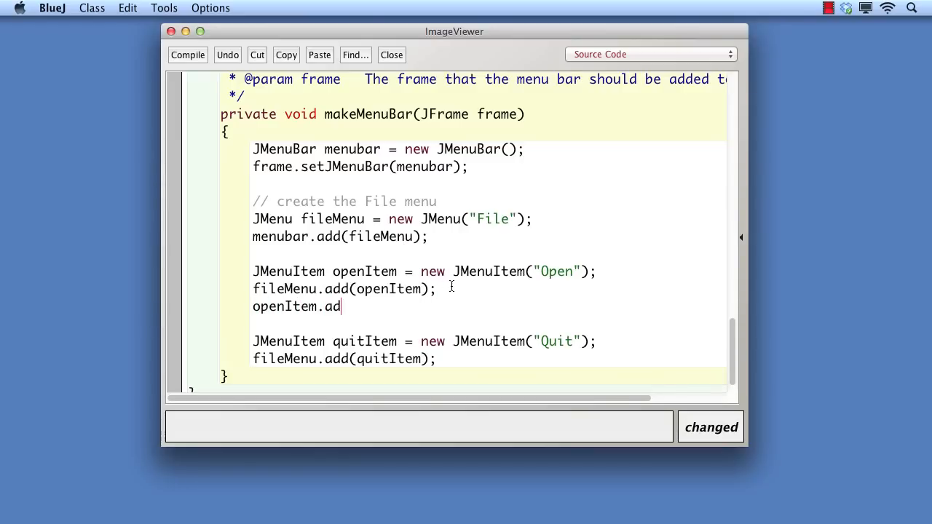
{"action": "type", "text": "dActionListener(this);"}
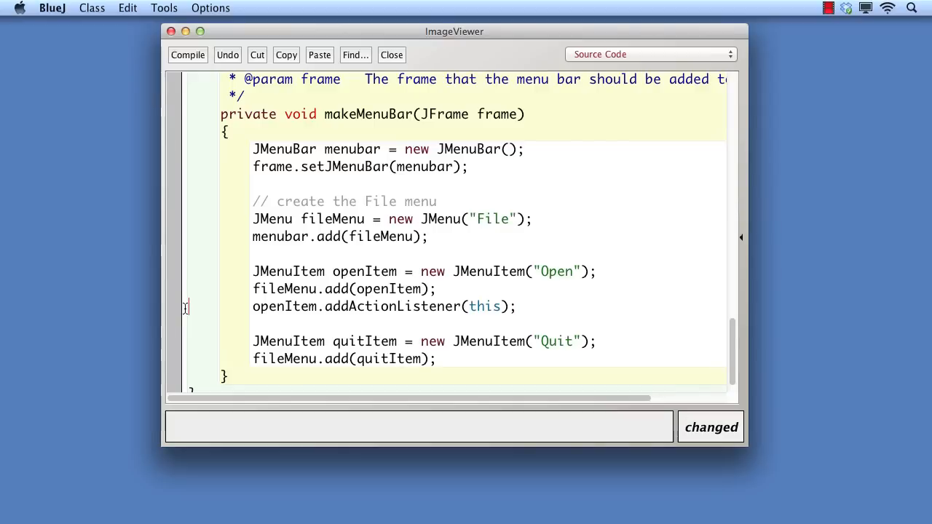
{"action": "triple_click", "coordinate": [383, 306]}
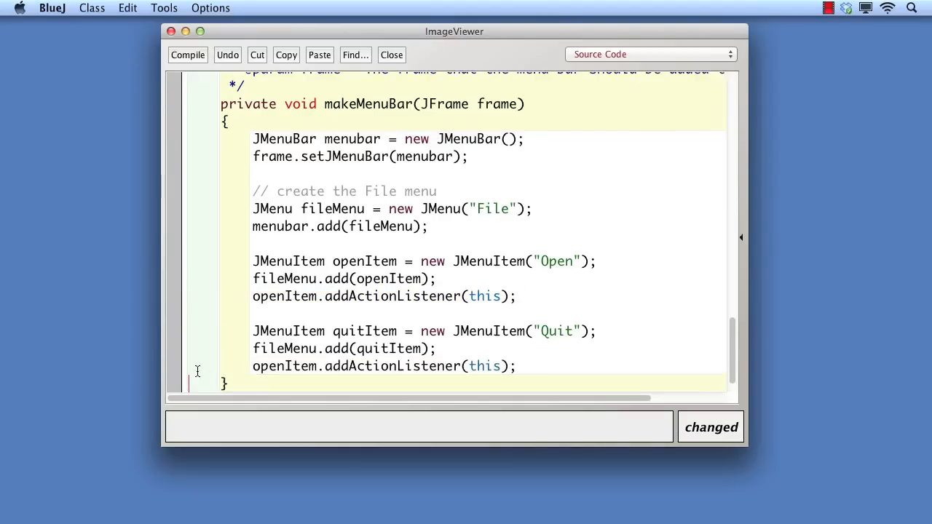
{"action": "double_click", "coordinate": [268, 366]}
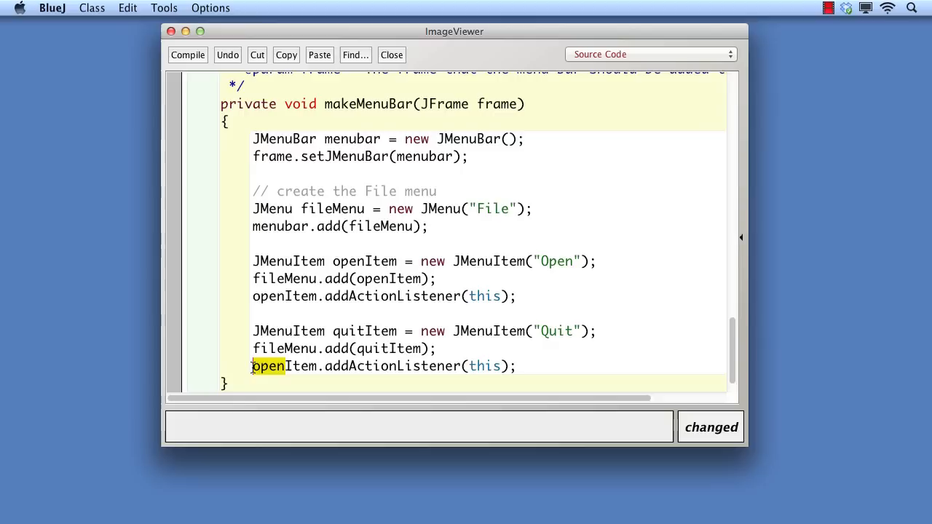
{"action": "type", "text": "quit"}
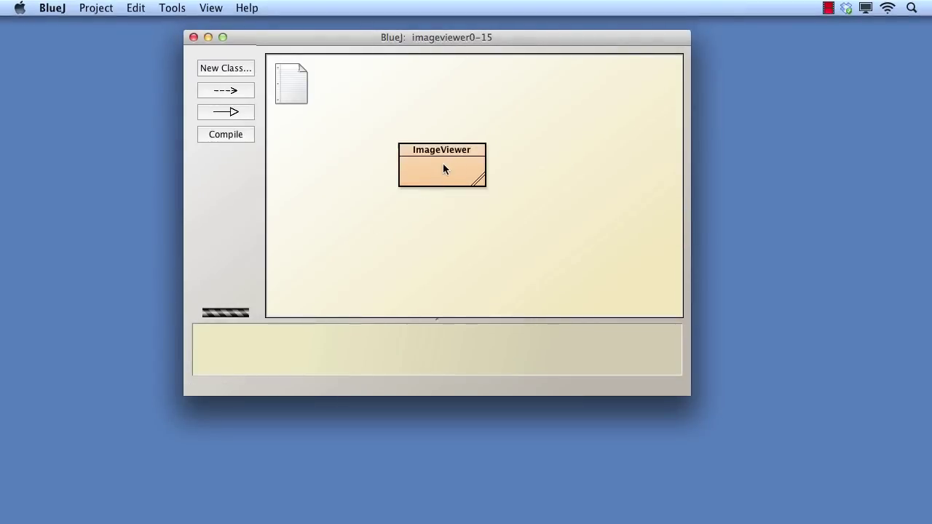
- Test Open and Quit on a new ImageViewer, then make actionPerformed call quit();
{"action": "left_click", "coordinate": [443, 166]}
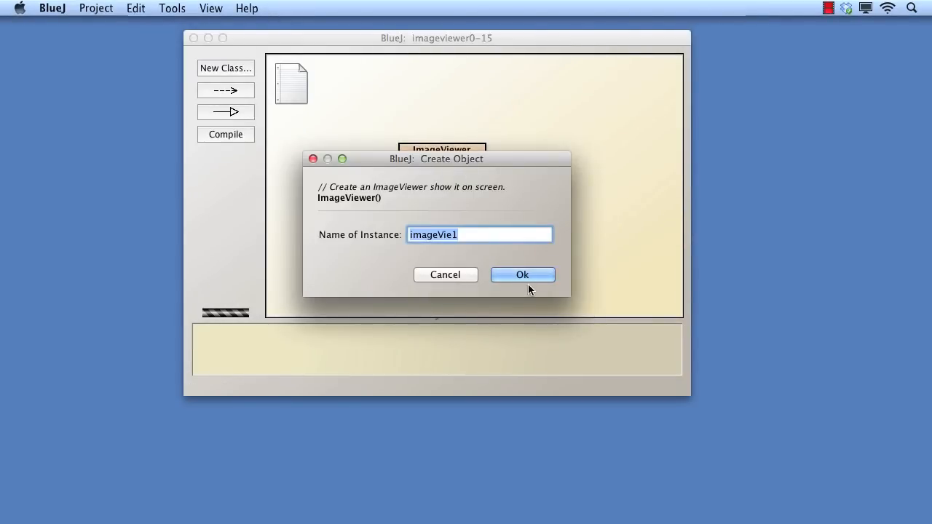
{"action": "left_click", "coordinate": [522, 274]}
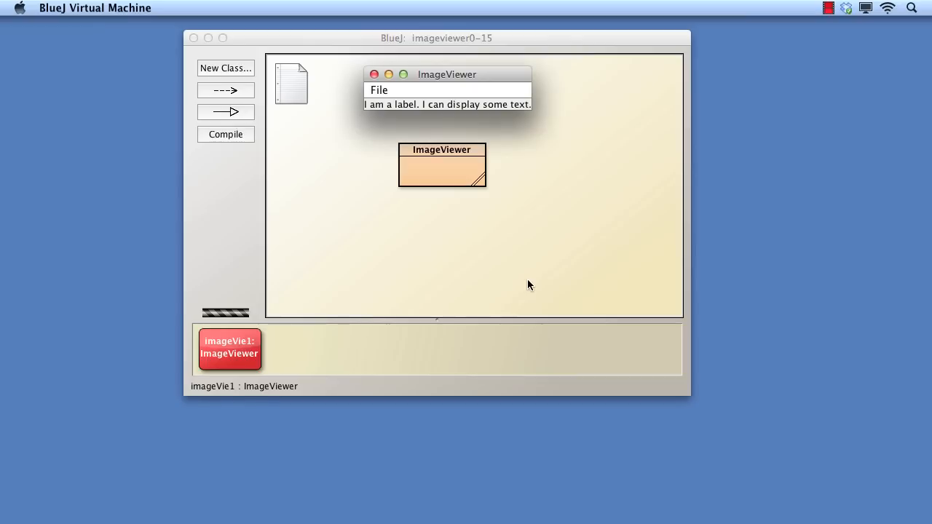
{"action": "left_click", "coordinate": [378, 89]}
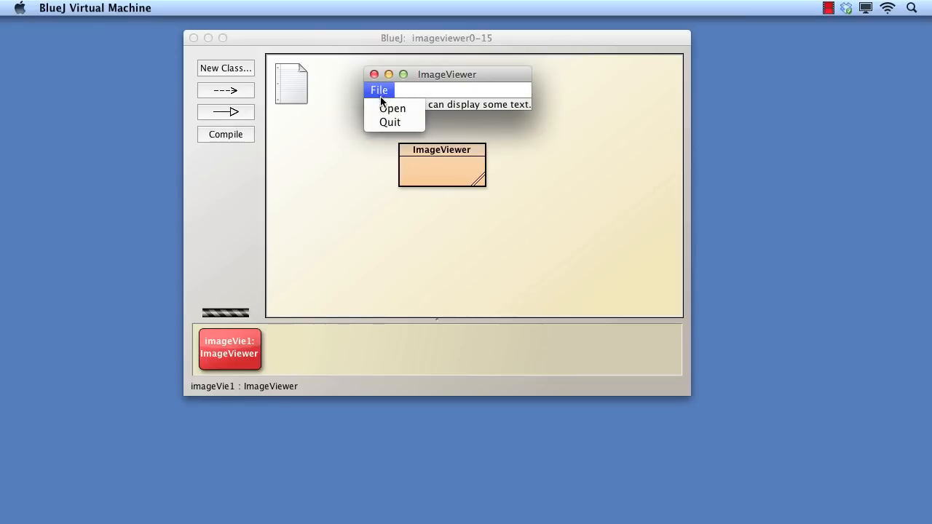
{"action": "left_click", "coordinate": [392, 109]}
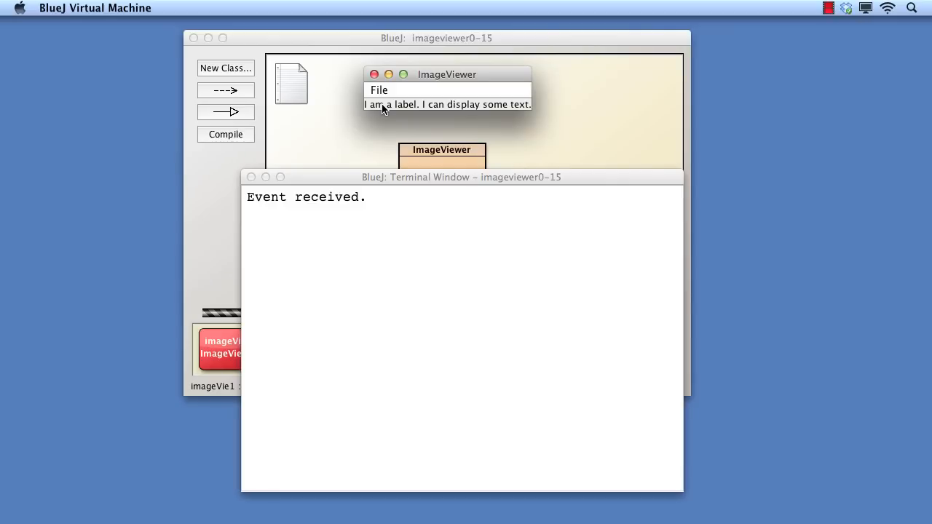
{"action": "left_click", "coordinate": [379, 89]}
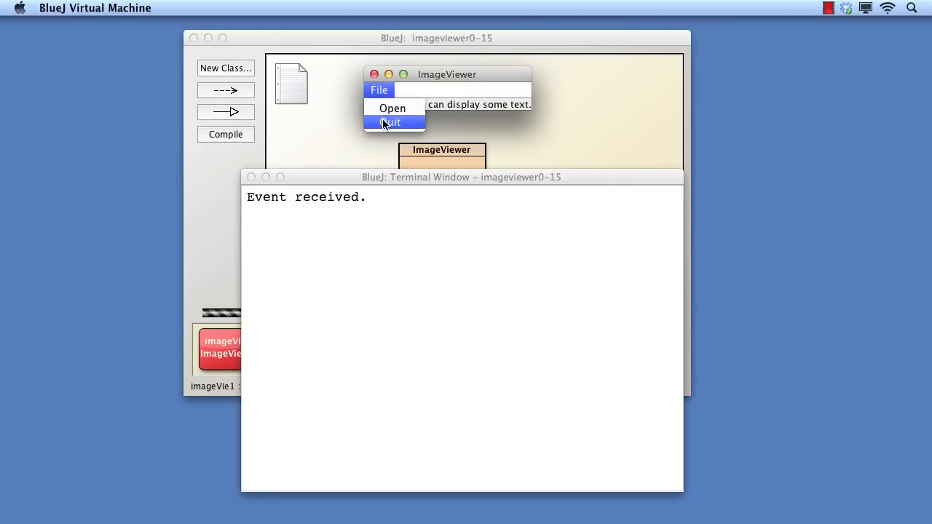
{"action": "left_click", "coordinate": [392, 108]}
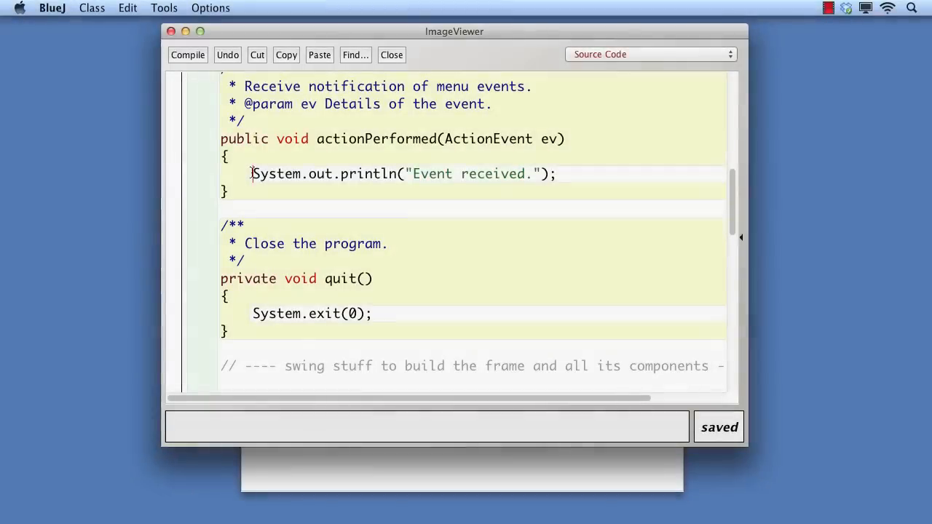
{"action": "type", "text": "quit"}
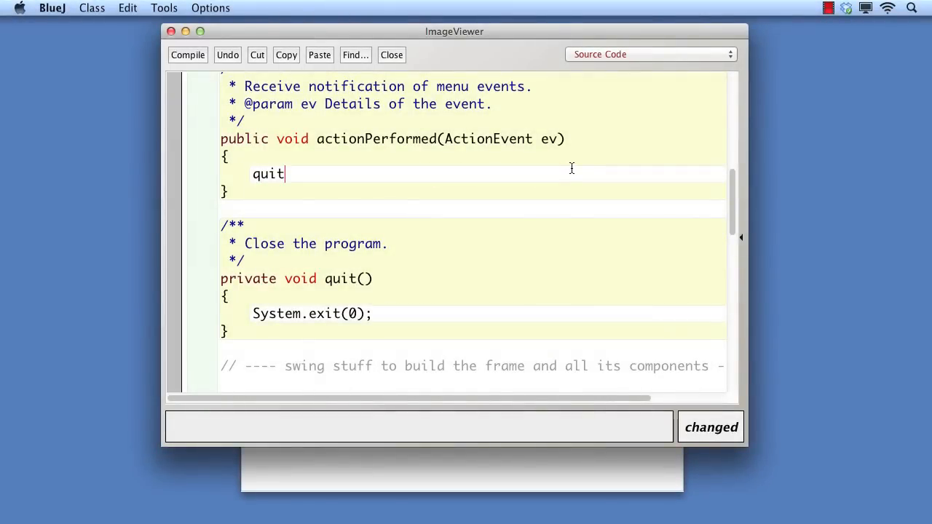
{"action": "type", "text": "();"}
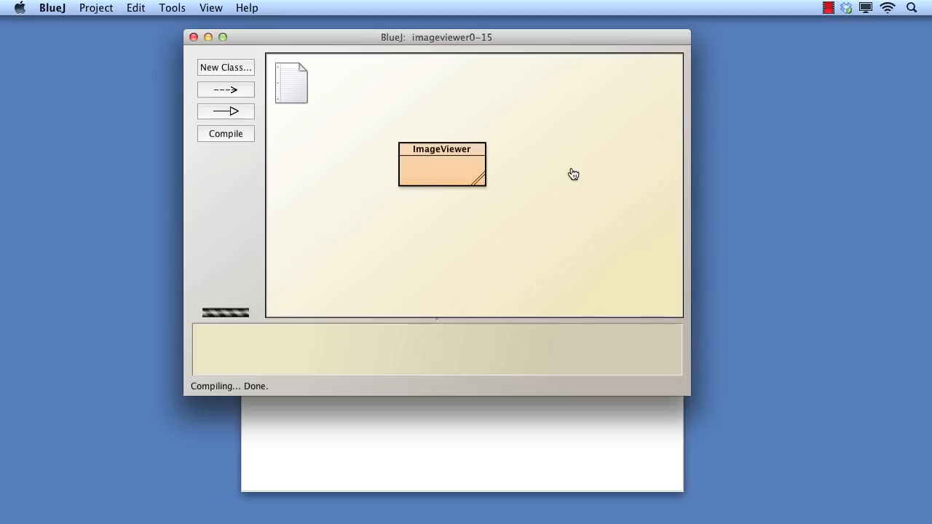
- Create a new ImageViewer instance and test its Quit command
{"action": "right_click", "coordinate": [441, 164]}
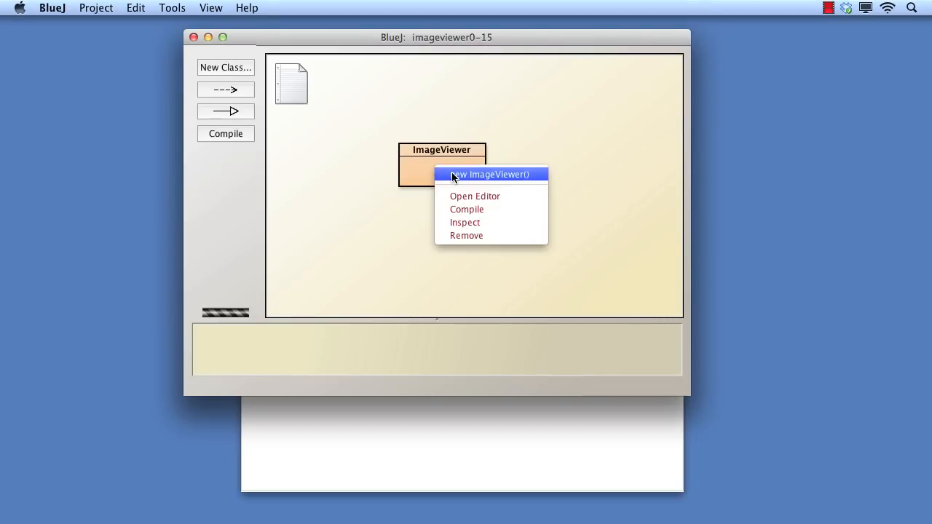
{"action": "left_click", "coordinate": [489, 174]}
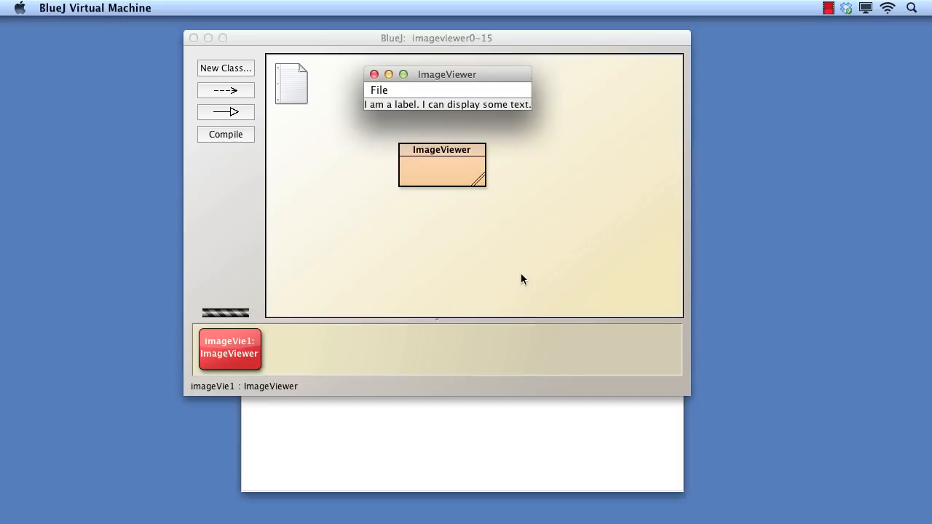
{"action": "left_click", "coordinate": [379, 90]}
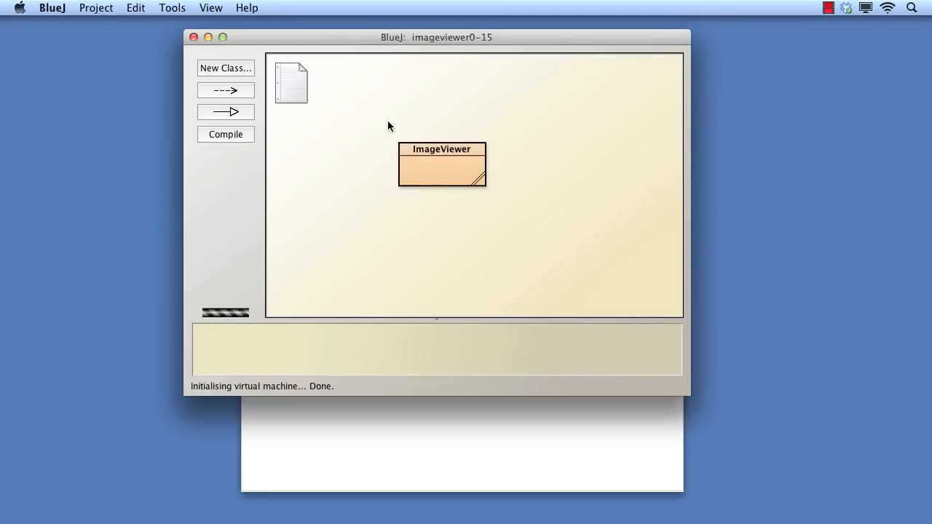
{"action": "mouse_move", "coordinate": [445, 175]}
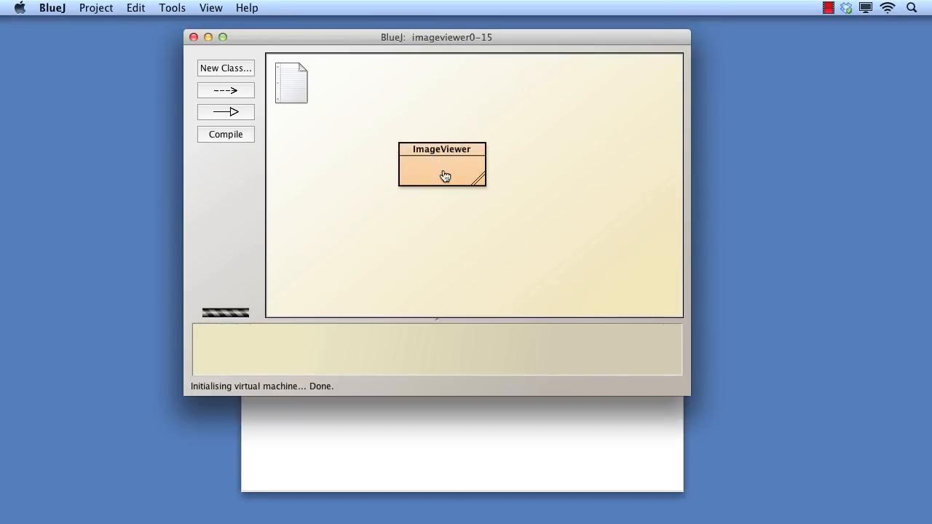
- Create another ImageViewer with the default name, then reopen the ImageViewer source
{"action": "left_click", "coordinate": [445, 176]}
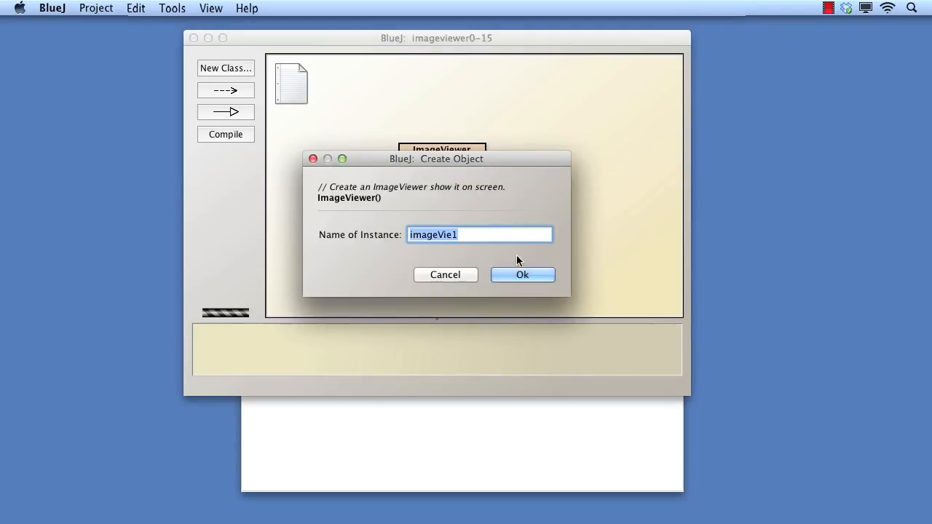
{"action": "left_click", "coordinate": [522, 275]}
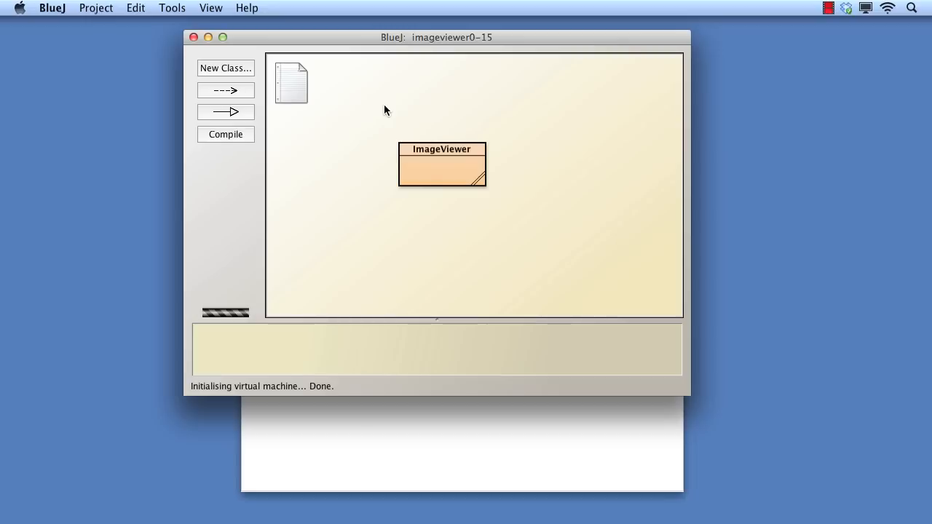
{"action": "mouse_move", "coordinate": [440, 168]}
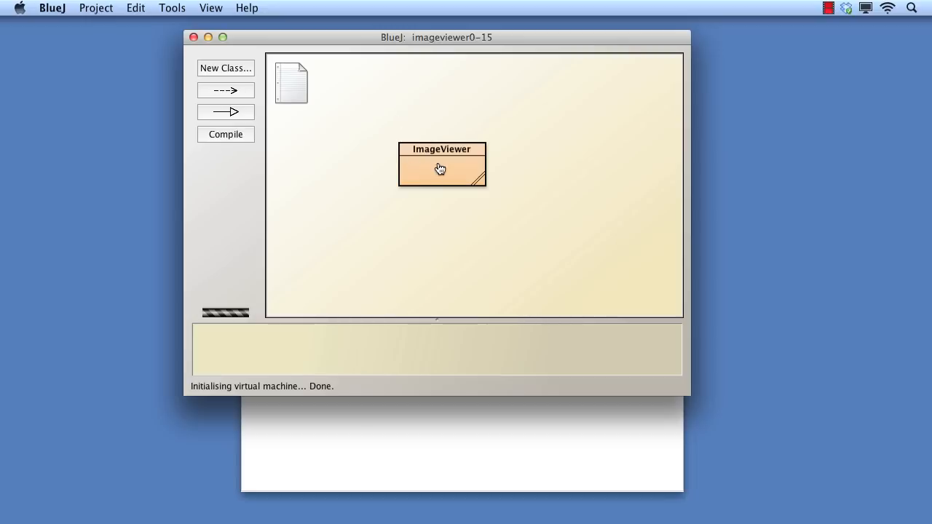
{"action": "double_click", "coordinate": [440, 168]}
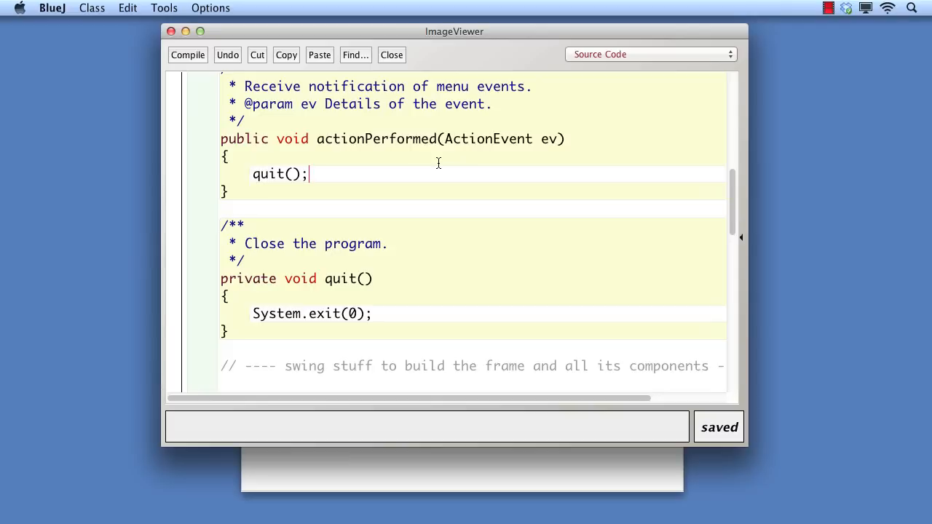
{"action": "mouse_move", "coordinate": [359, 165]}
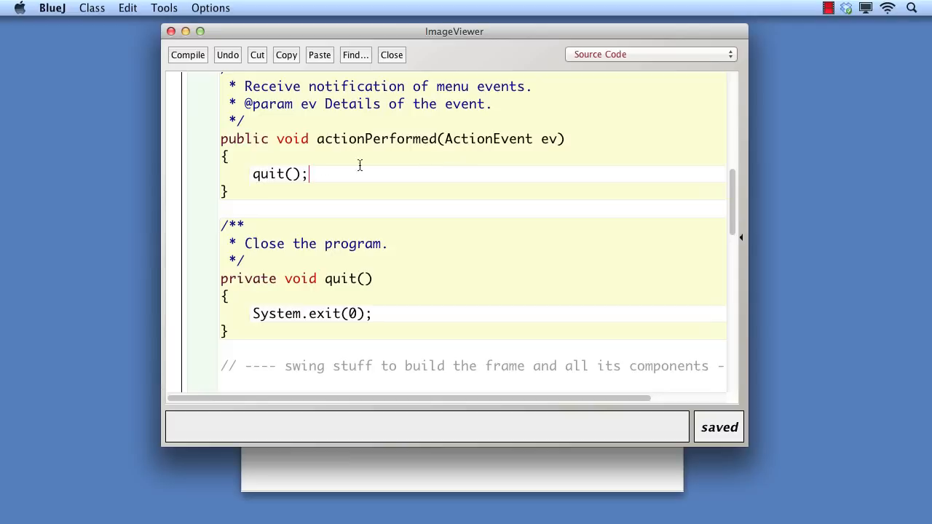
- Replace the quit call with String command = ev.getActionCommand();, compile, and close the editor
{"action": "double_click", "coordinate": [277, 174]}
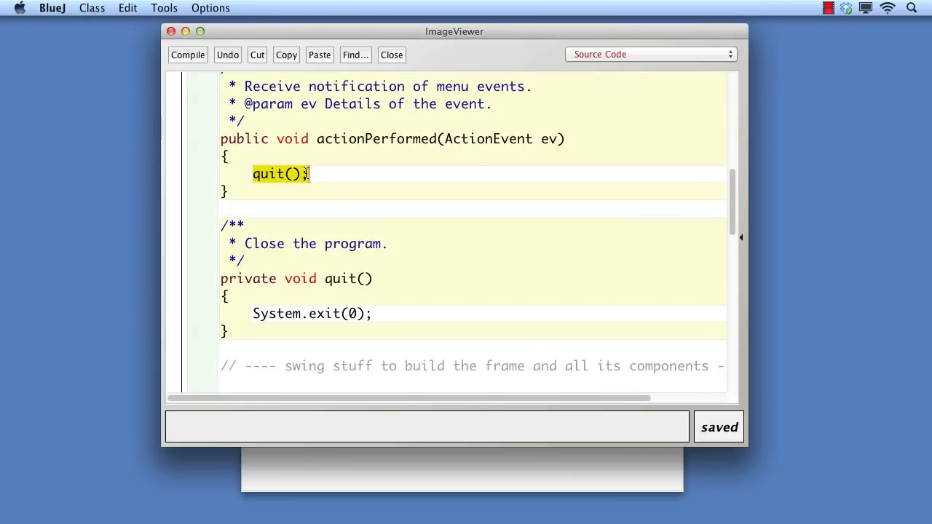
{"action": "type", "text": "Strin"}
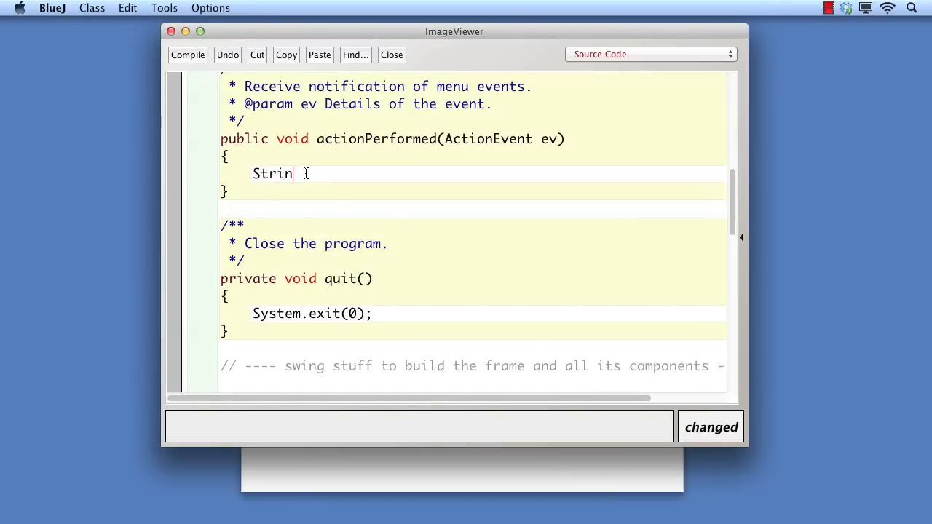
{"action": "type", "text": "g command ="}
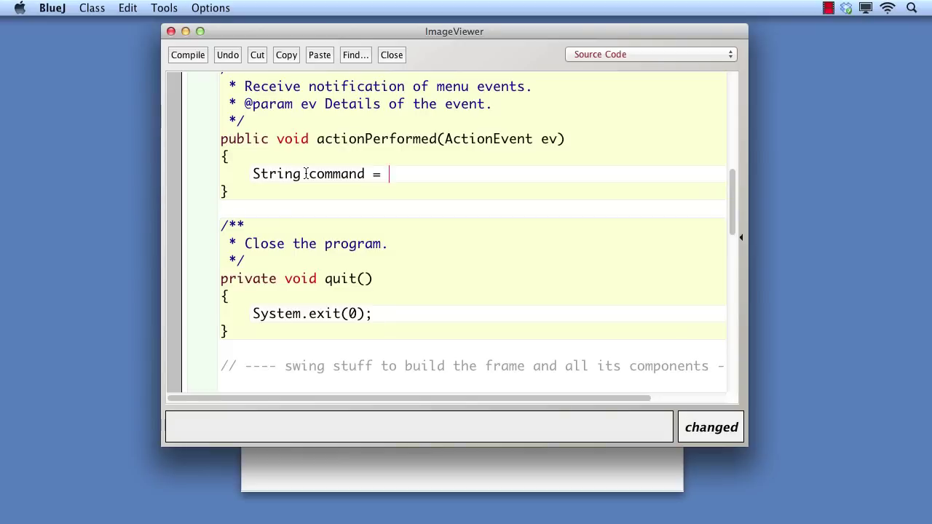
{"action": "type", "text": "ev.getAction"}
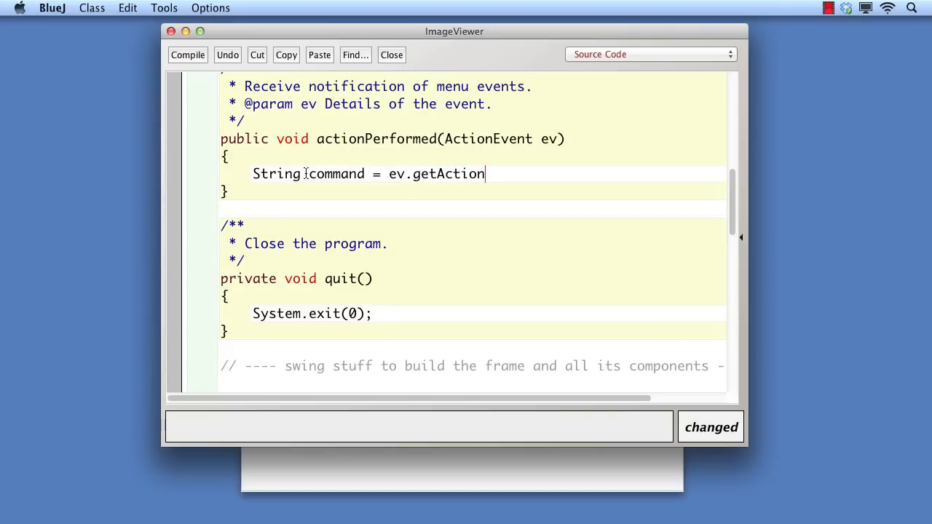
{"action": "type", "text": "Command();"}
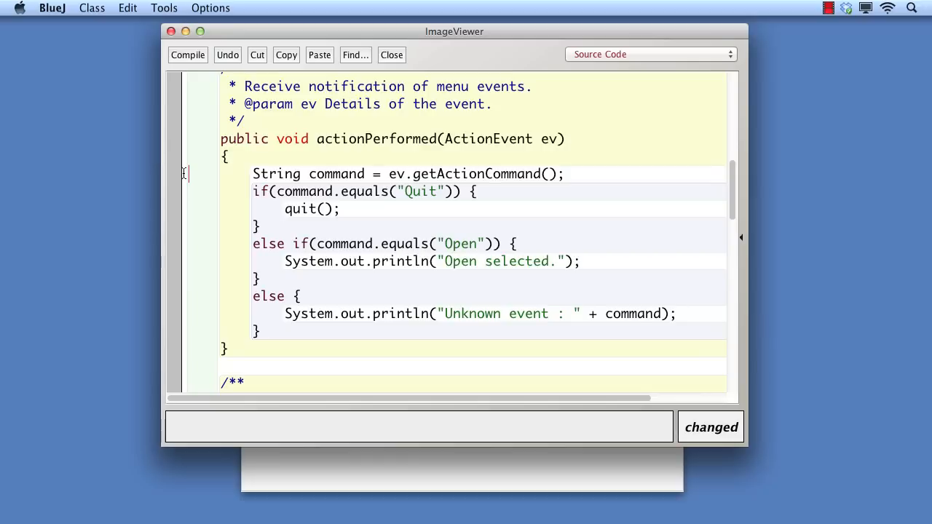
{"action": "left_click", "coordinate": [187, 54]}
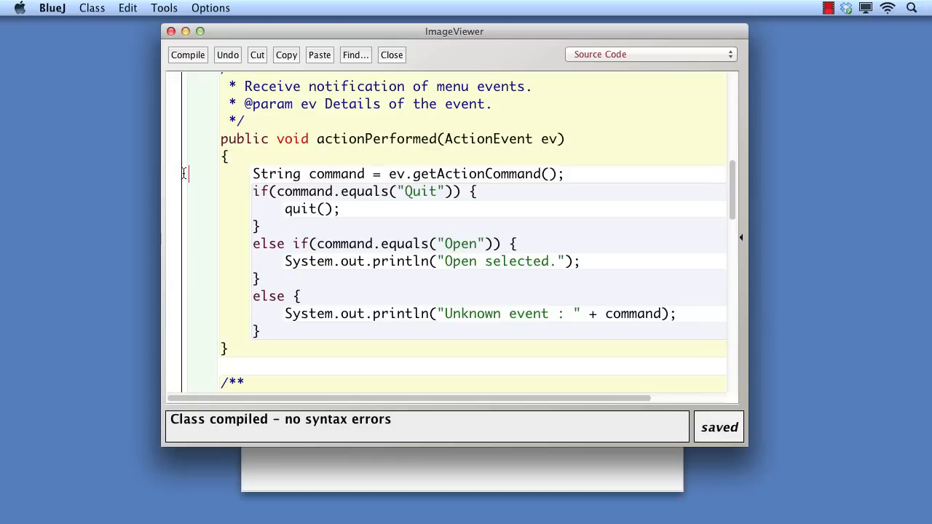
{"action": "left_click", "coordinate": [392, 54]}
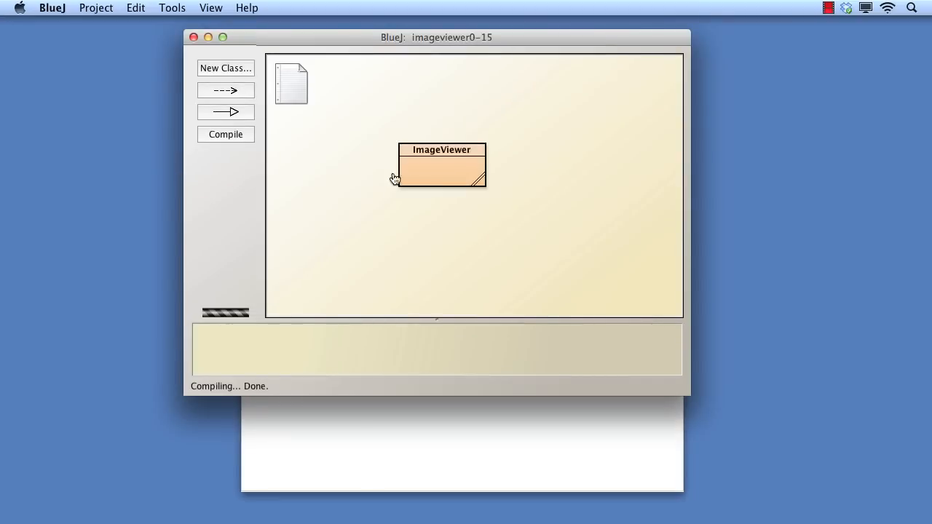
- Create the imageVie1 instance and quit the running viewer via File > Quit
{"action": "left_click", "coordinate": [442, 165]}
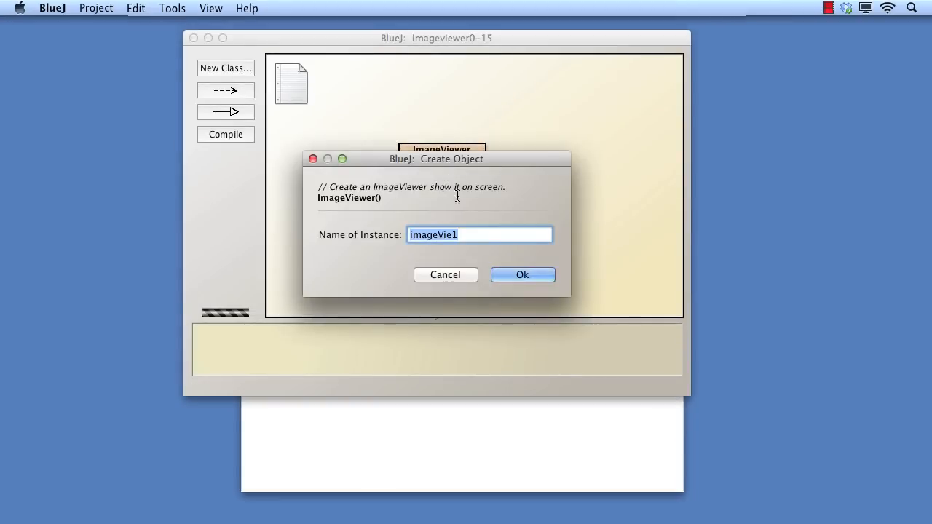
{"action": "left_click", "coordinate": [522, 274]}
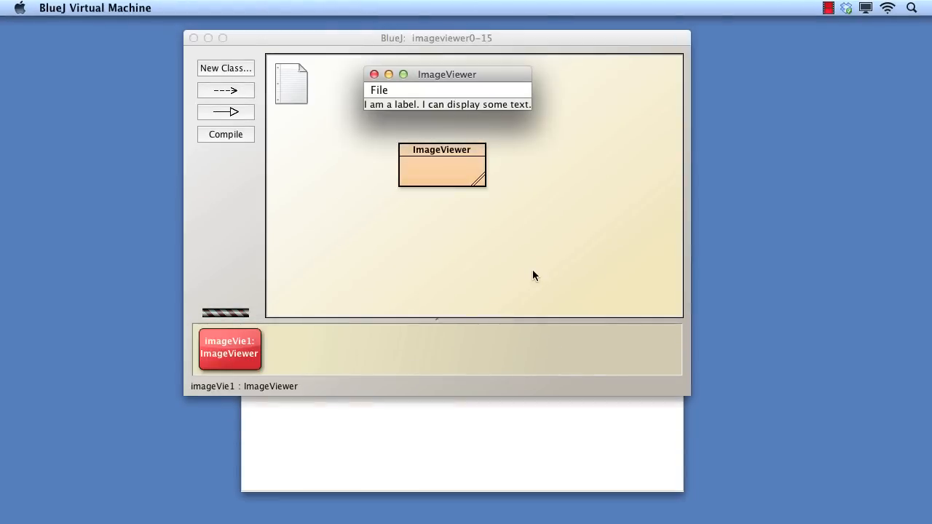
{"action": "left_click", "coordinate": [379, 89]}
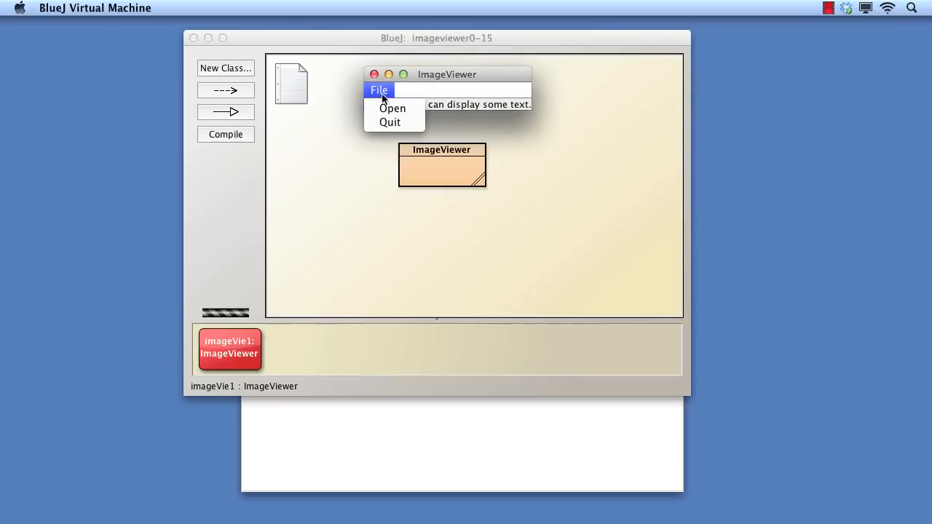
{"action": "left_click", "coordinate": [392, 108]}
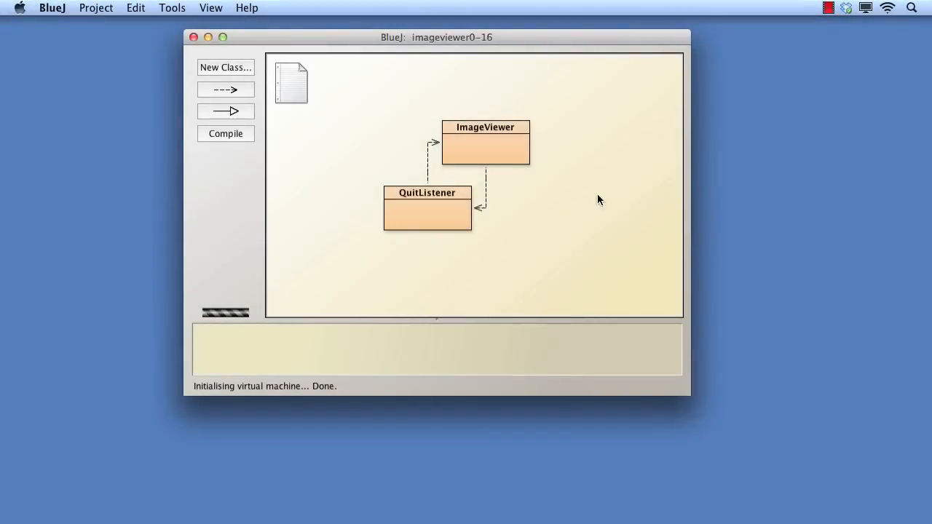
{"action": "mouse_move", "coordinate": [489, 146]}
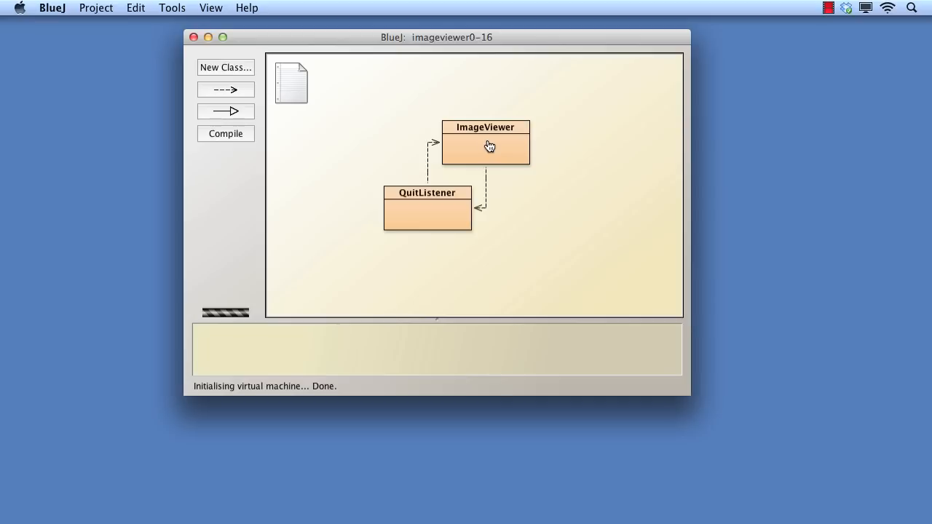
- Open the ImageViewer class source in the imageviewer0-16 project
{"action": "double_click", "coordinate": [486, 147]}
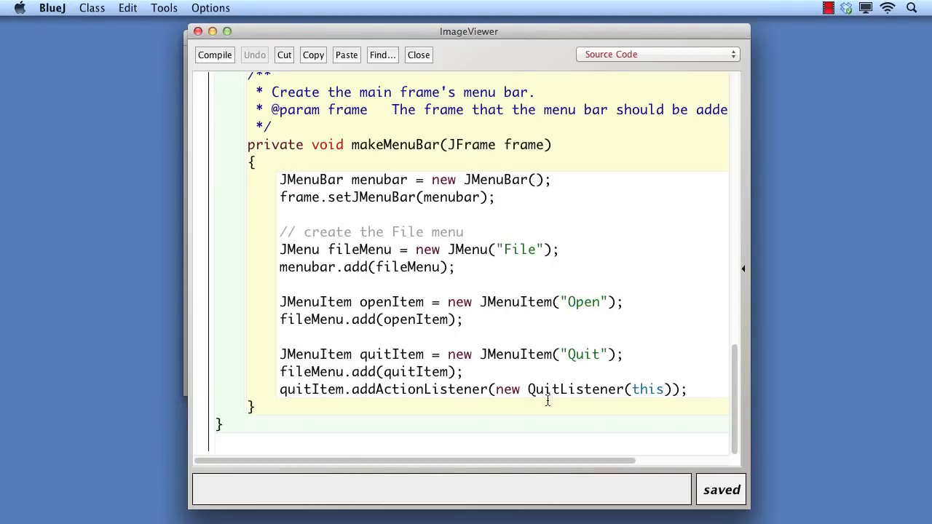
{"action": "mouse_move", "coordinate": [647, 406]}
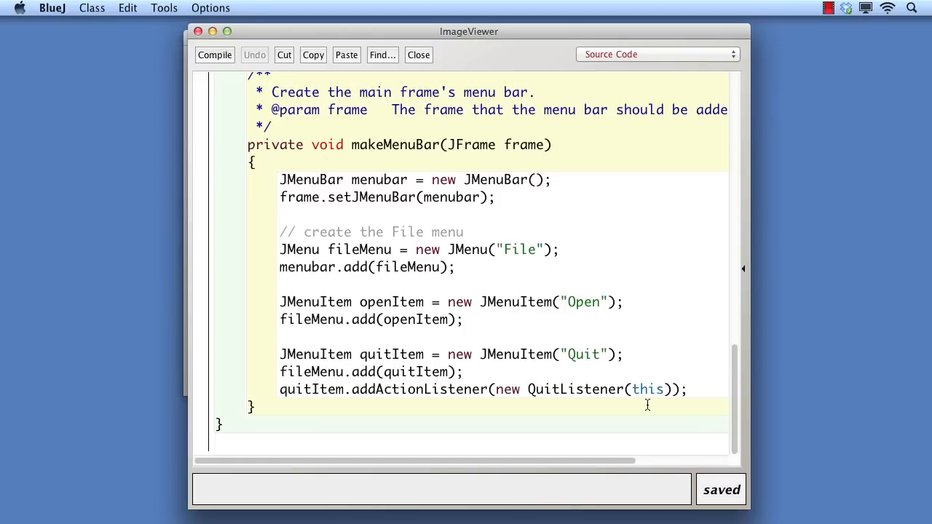
- Close the ImageViewer editor and open the QuitListener class source
{"action": "left_click", "coordinate": [417, 54]}
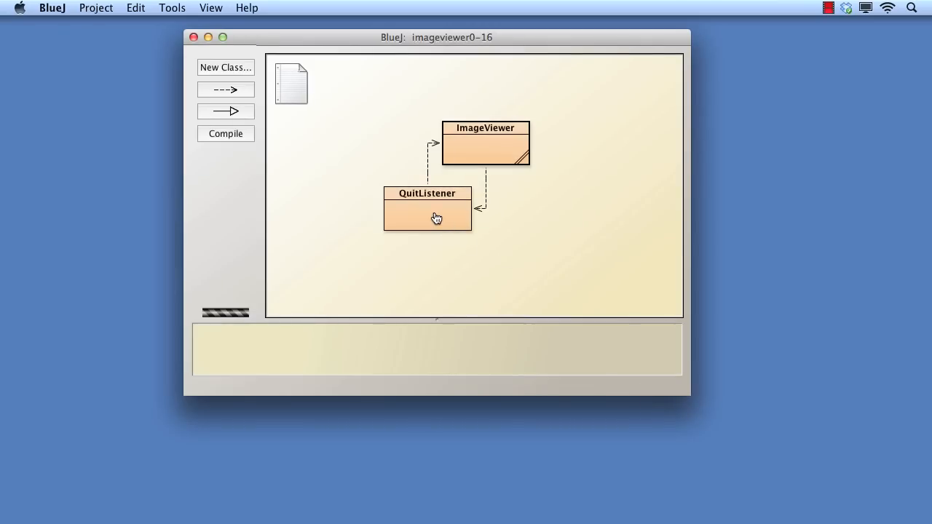
{"action": "double_click", "coordinate": [428, 210]}
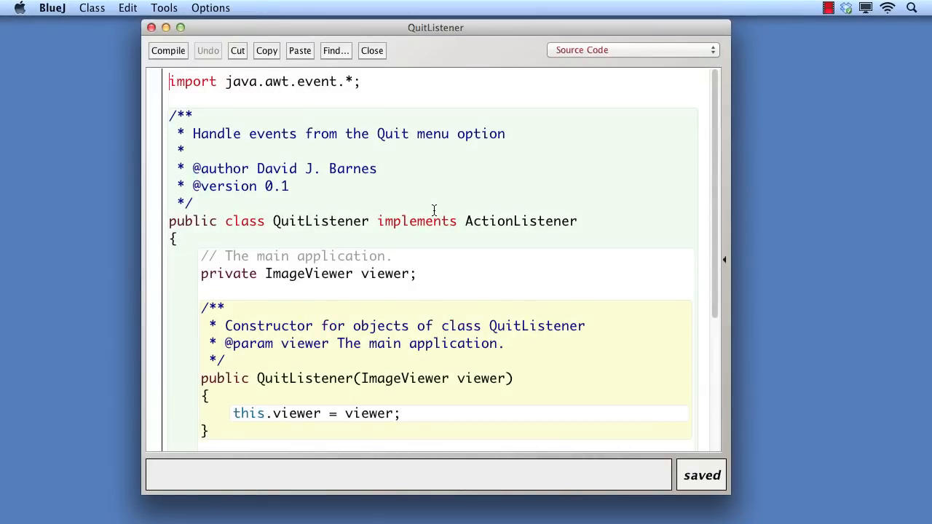
- Scroll through ImageViewer's source to the makeMenuBar method using new QuitListener(this)
{"action": "scroll", "scroll_direction": "down", "scroll_amount": 3}
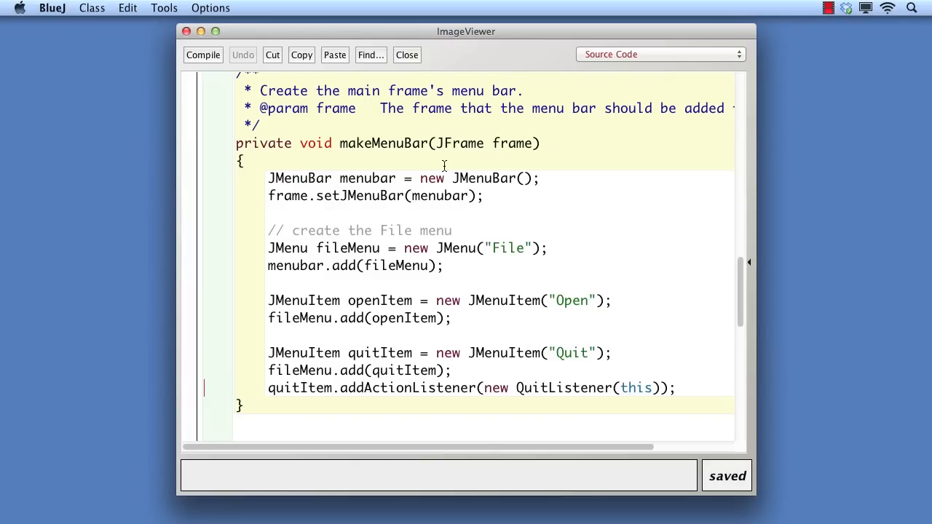
{"action": "mouse_move", "coordinate": [576, 406]}
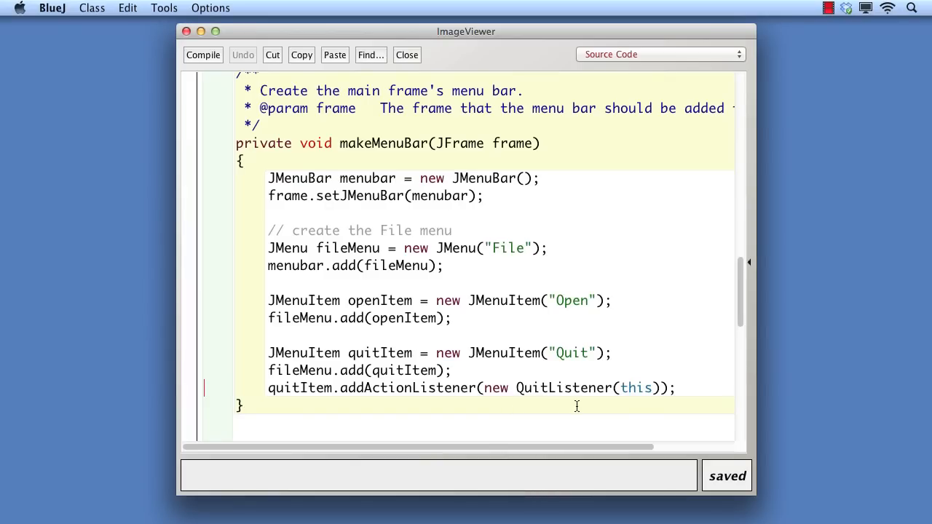
{"action": "mouse_move", "coordinate": [680, 409]}
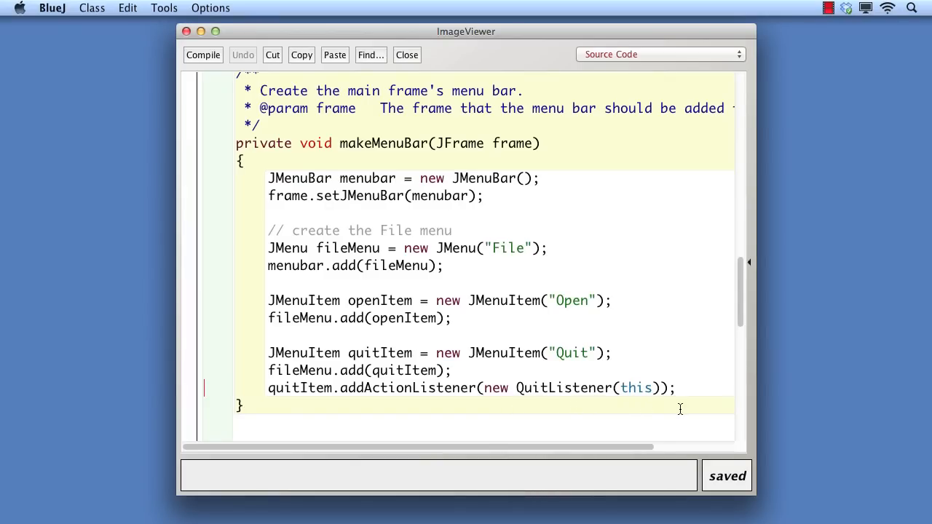
{"action": "scroll", "scroll_direction": "down", "scroll_amount": 3}
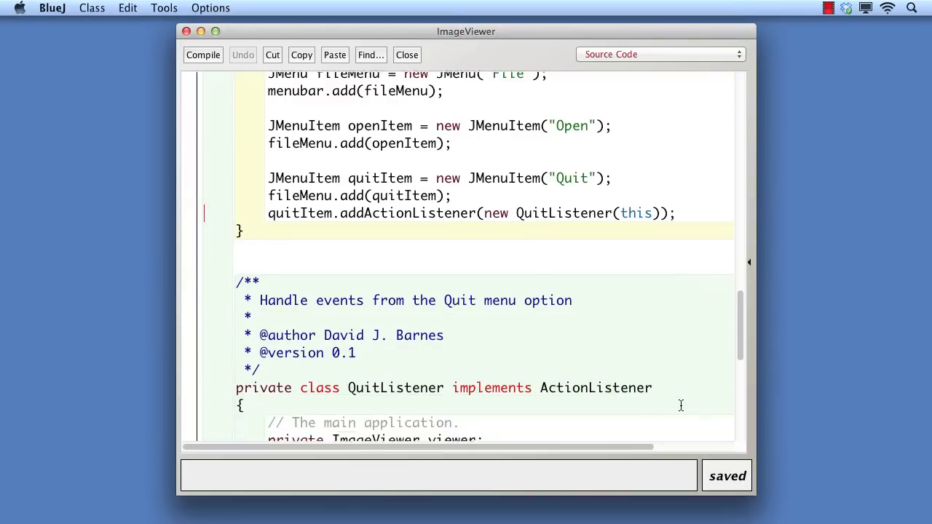
{"action": "scroll", "scroll_direction": "down", "scroll_amount": 3}
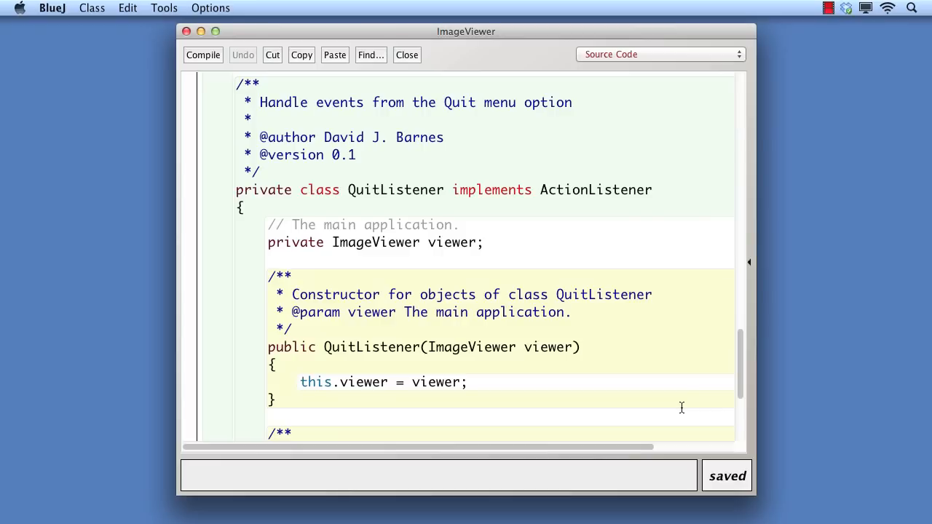
- Scroll down through the private inner QuitListener class in ImageViewer
{"action": "scroll", "scroll_direction": "down", "scroll_amount": 3}
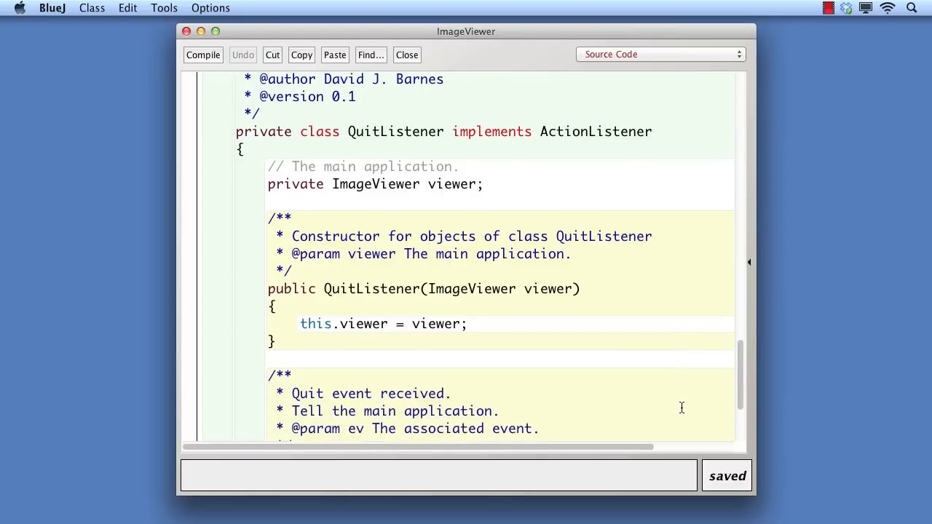
{"action": "scroll", "scroll_direction": "down", "scroll_amount": 3}
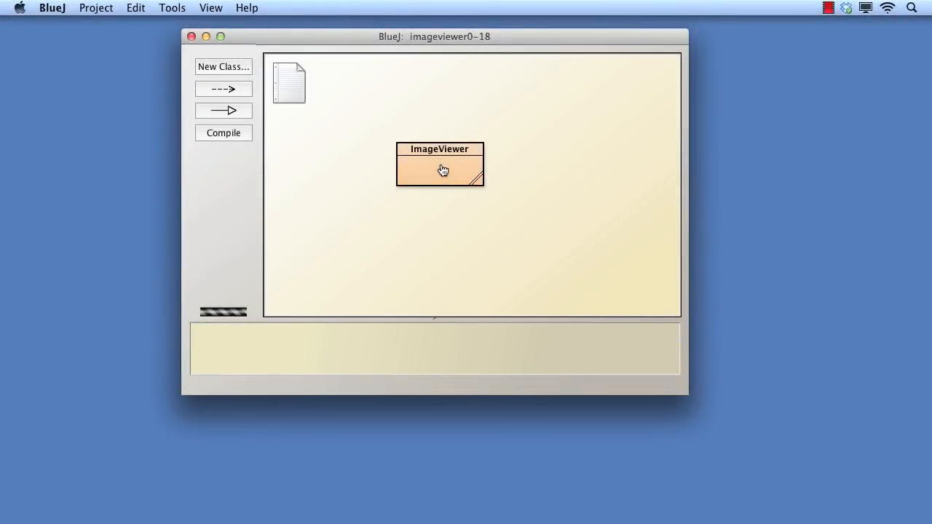
- Open the ImageViewer editor and scroll to makeMenuBar and the inner QuitListener class
{"action": "double_click", "coordinate": [439, 165]}
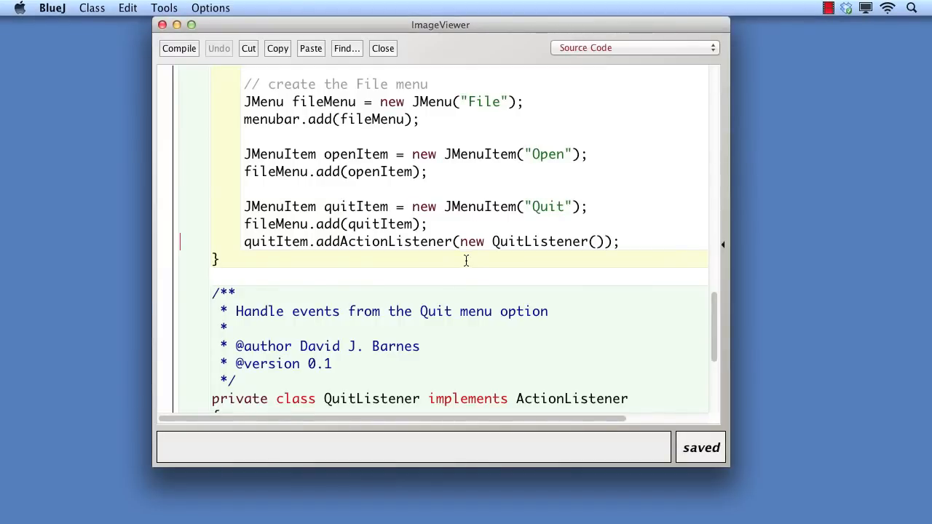
{"action": "mouse_move", "coordinate": [602, 267]}
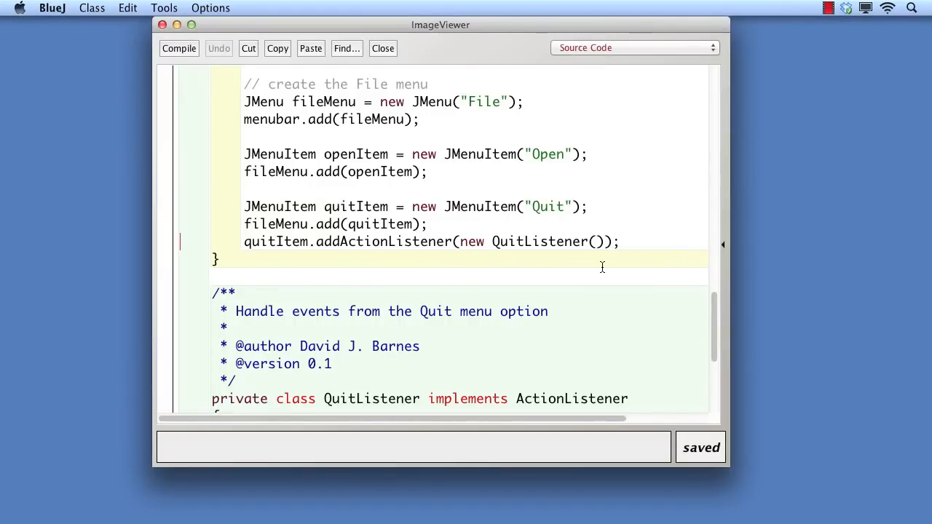
{"action": "scroll", "scroll_direction": "down", "scroll_amount": 3}
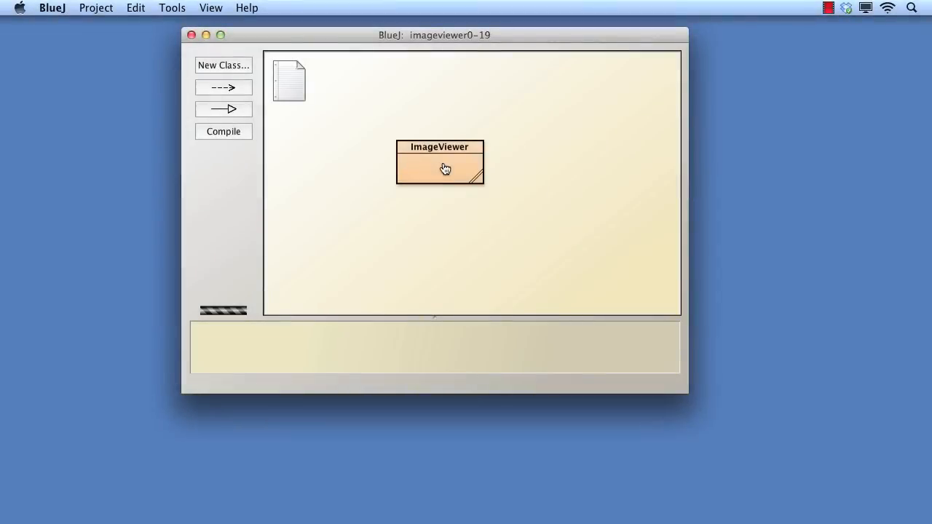
- Open imageviewer0-19's ImageViewer source showing the anonymous ActionListener calling quit()
{"action": "double_click", "coordinate": [440, 163]}
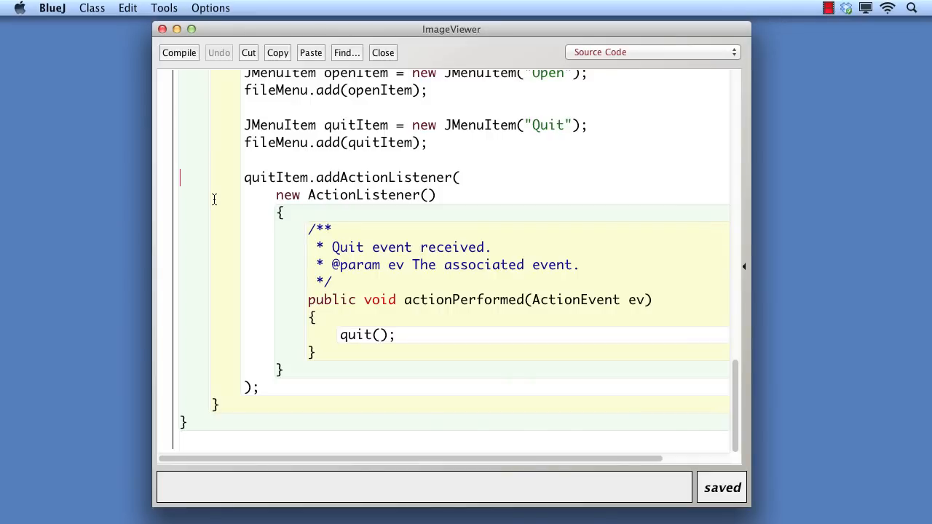
{"action": "mouse_move", "coordinate": [214, 246]}
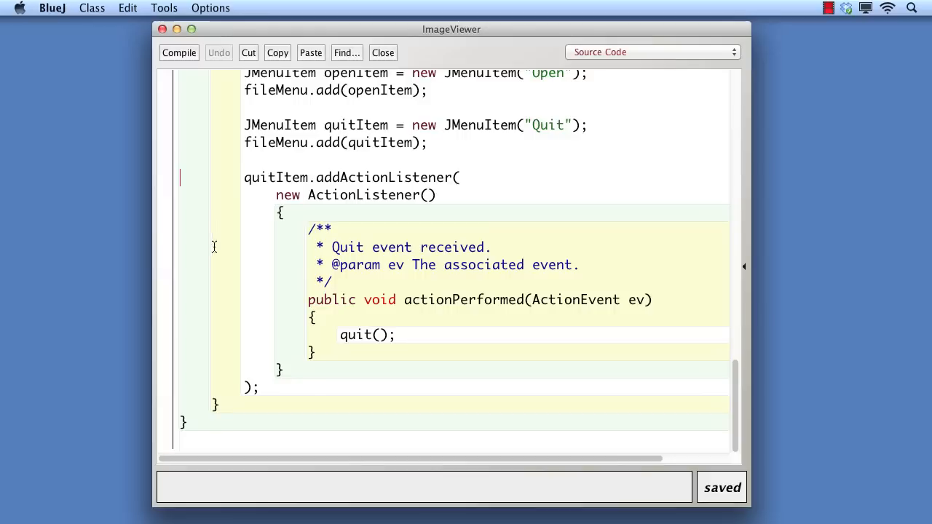
{"action": "mouse_move", "coordinate": [208, 297]}
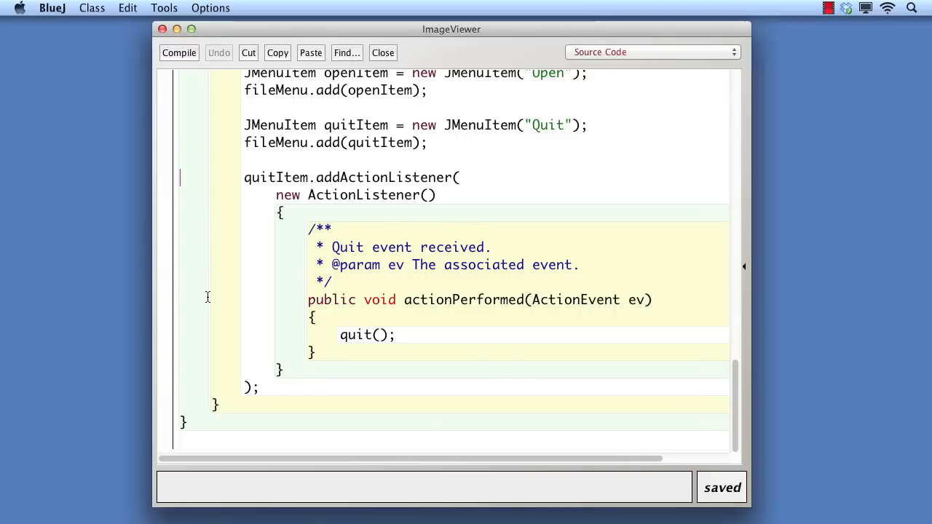